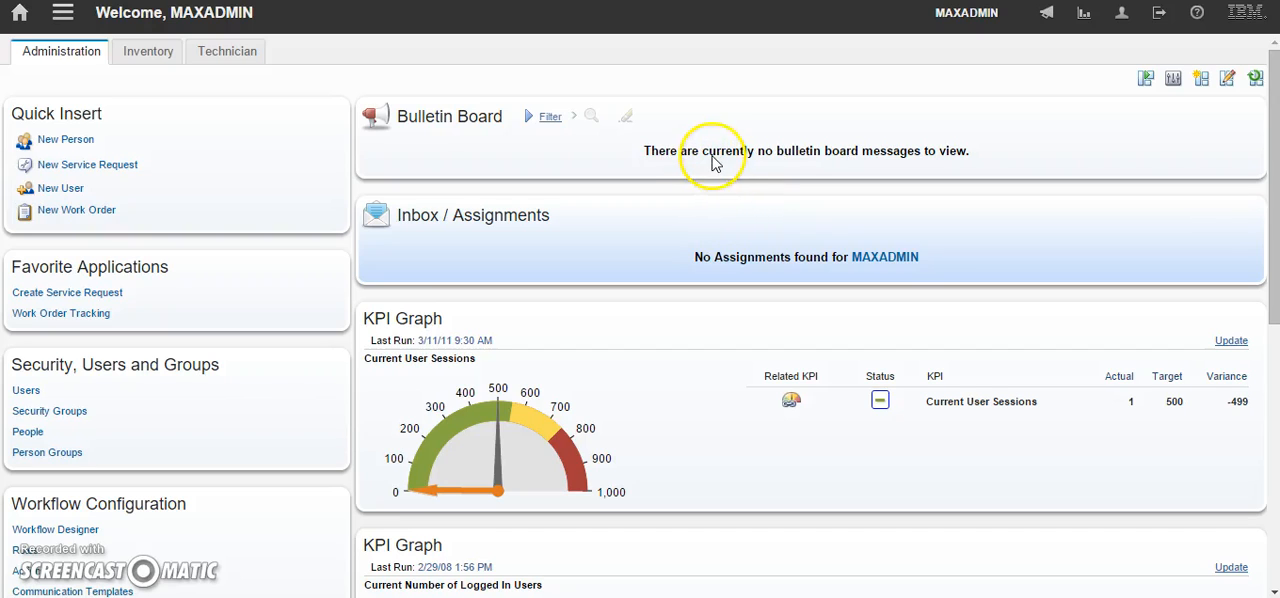
pyautogui.moveTo(716, 164)
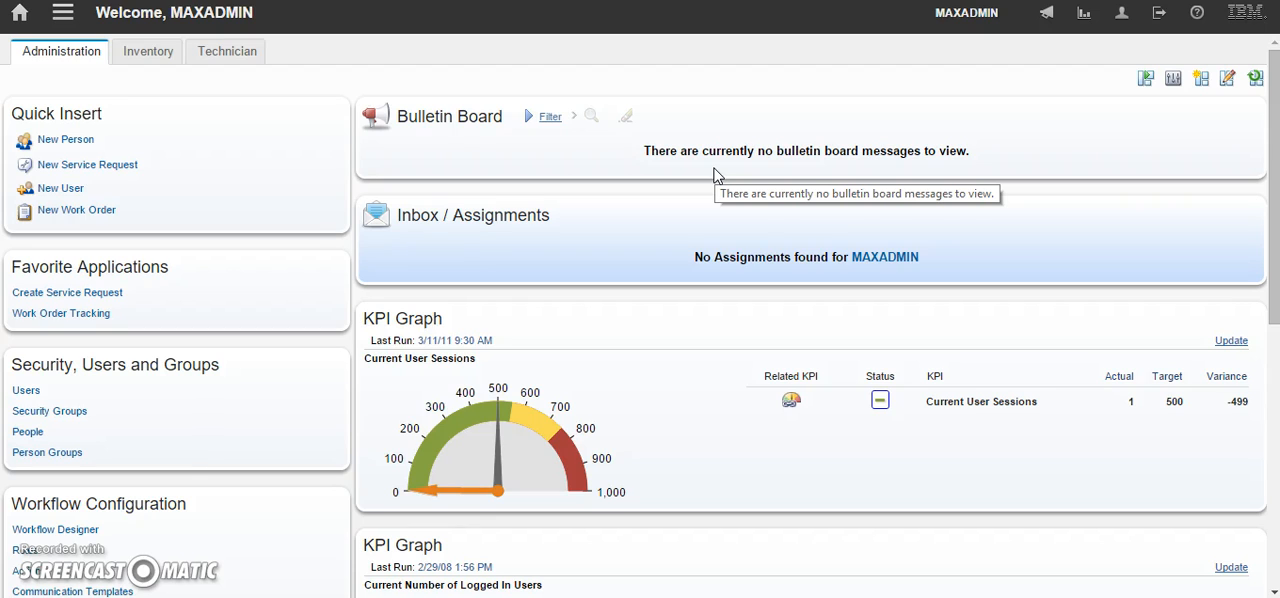
pyautogui.moveTo(352, 62)
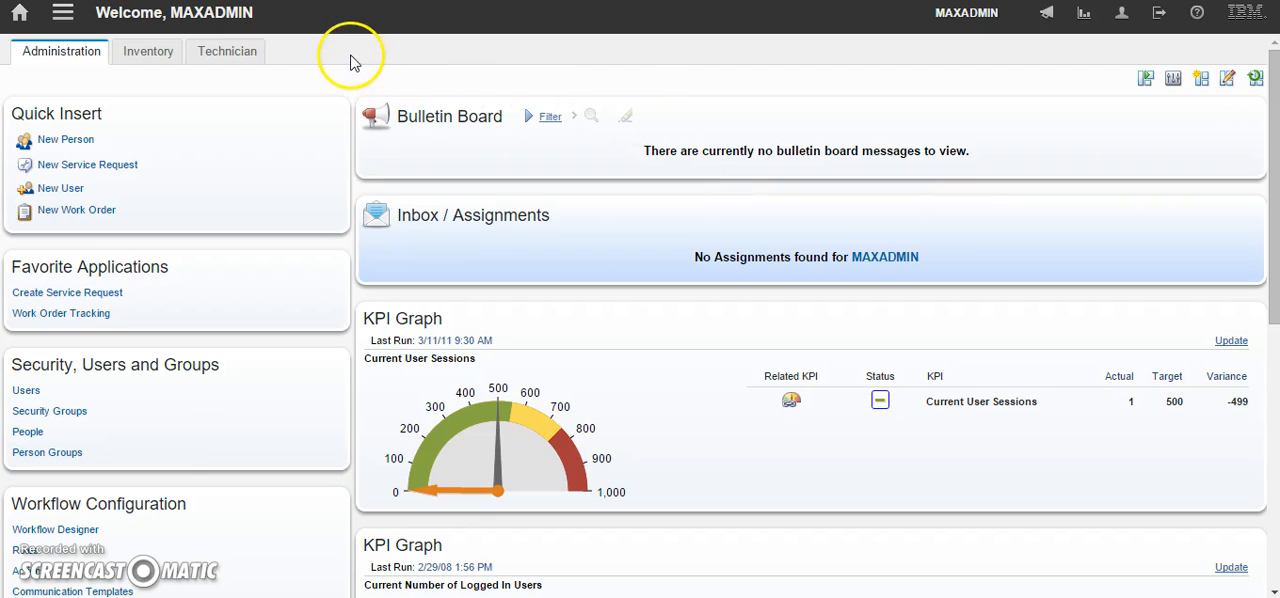
pyautogui.moveTo(338, 48)
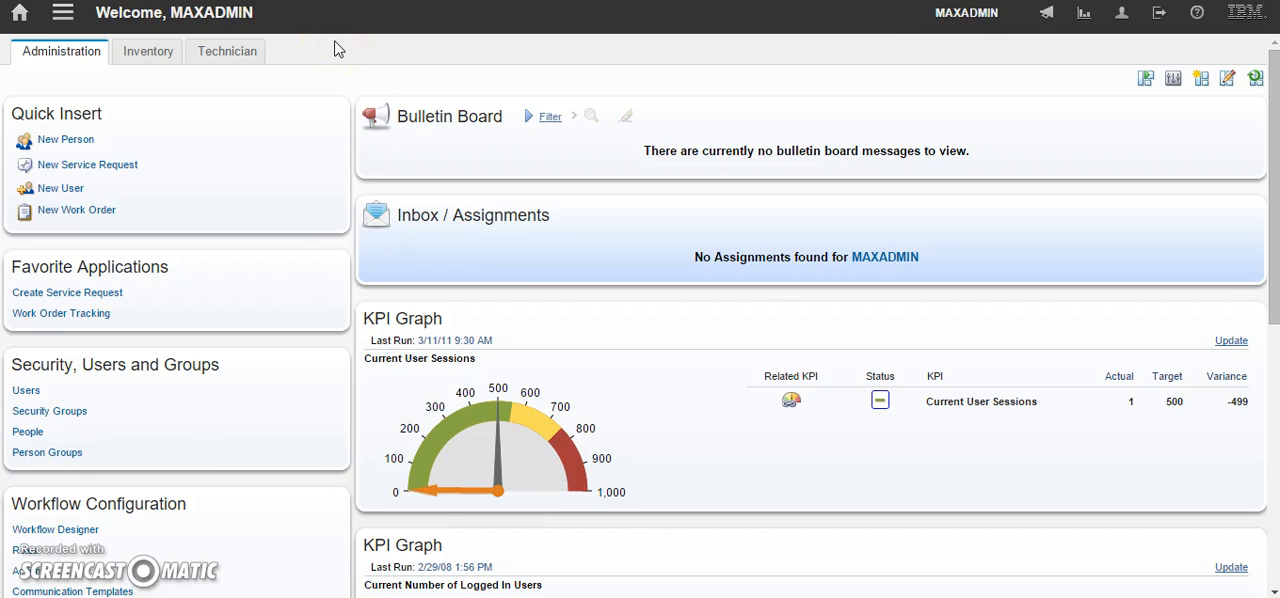
pyautogui.moveTo(326, 96)
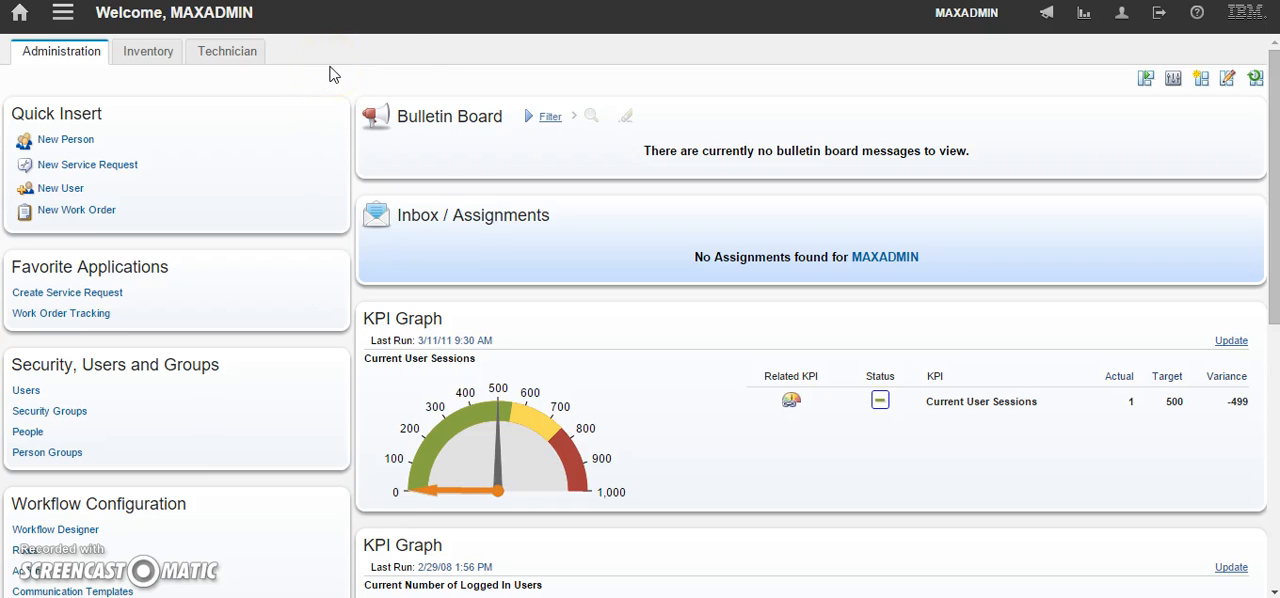
pyautogui.moveTo(368, 70)
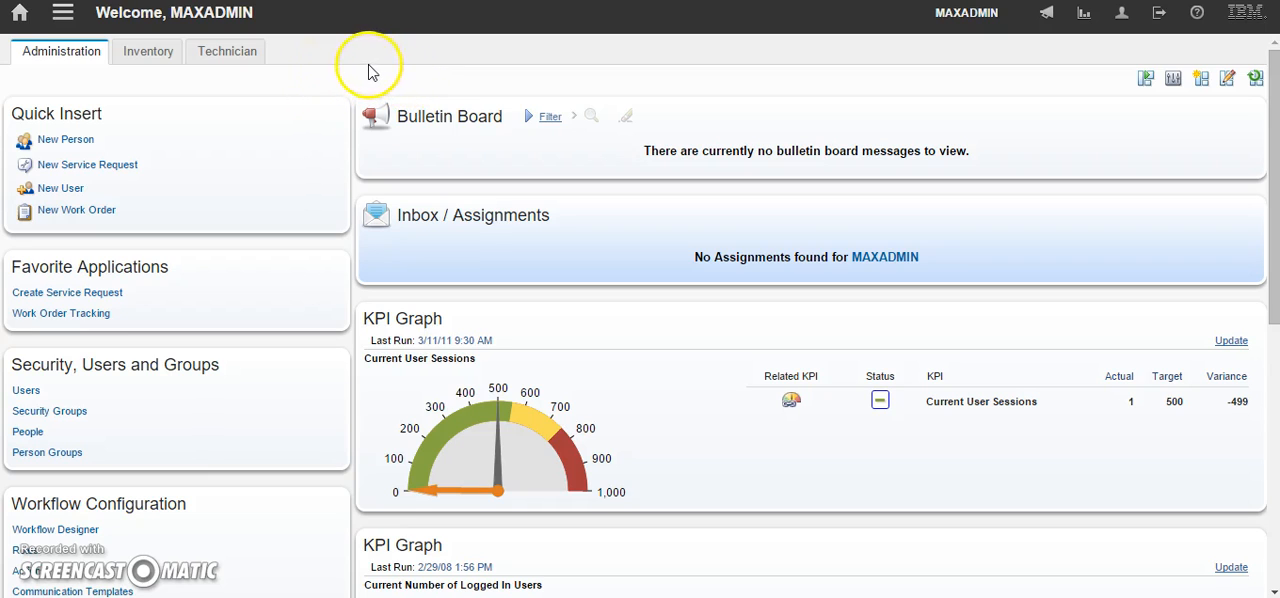
pyautogui.moveTo(64, 12)
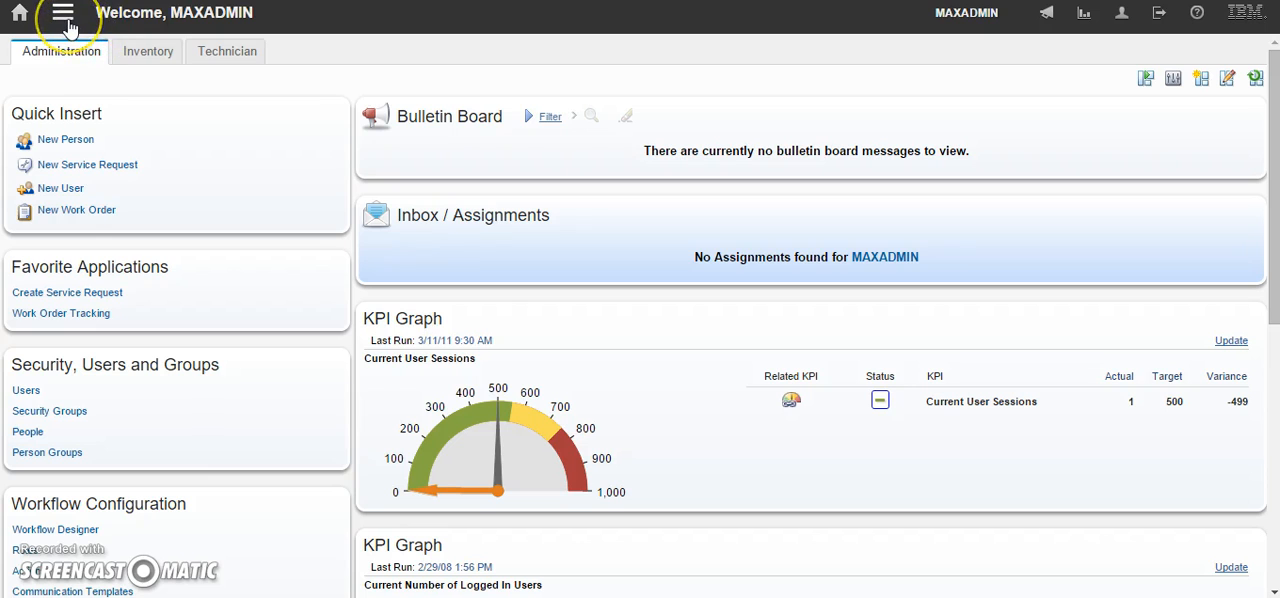
# Step: Navigate to Service Desk > Service Requests so SR100087 'Water leaking under boiler 3' is listed
pyautogui.click(64, 12)
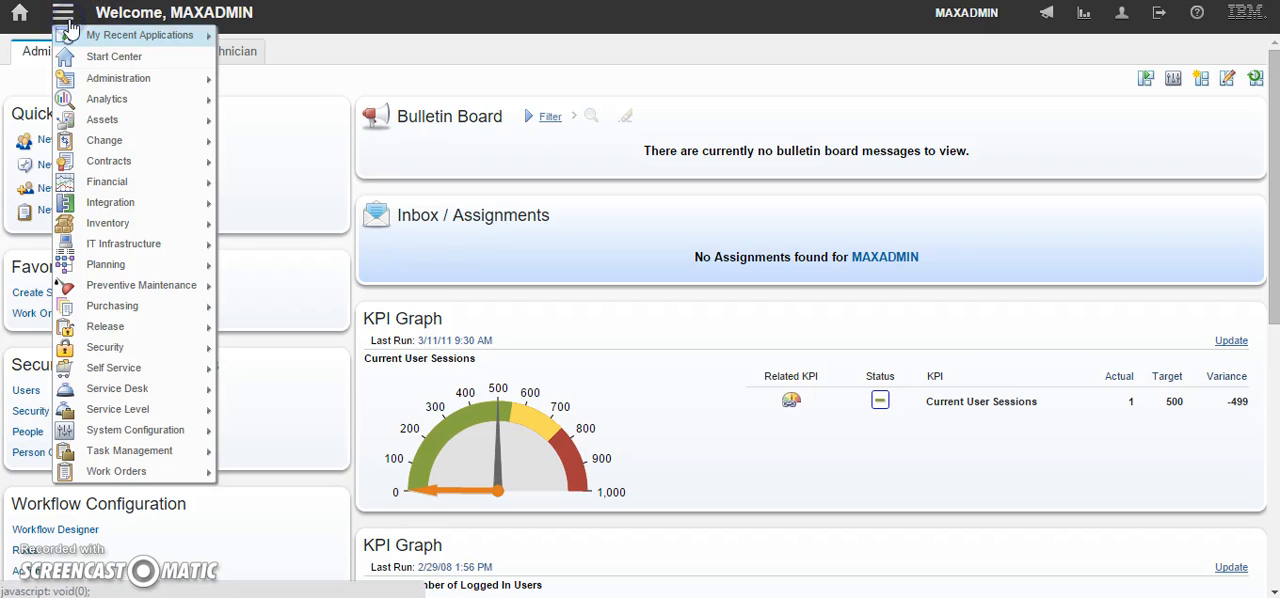
pyautogui.moveTo(128, 450)
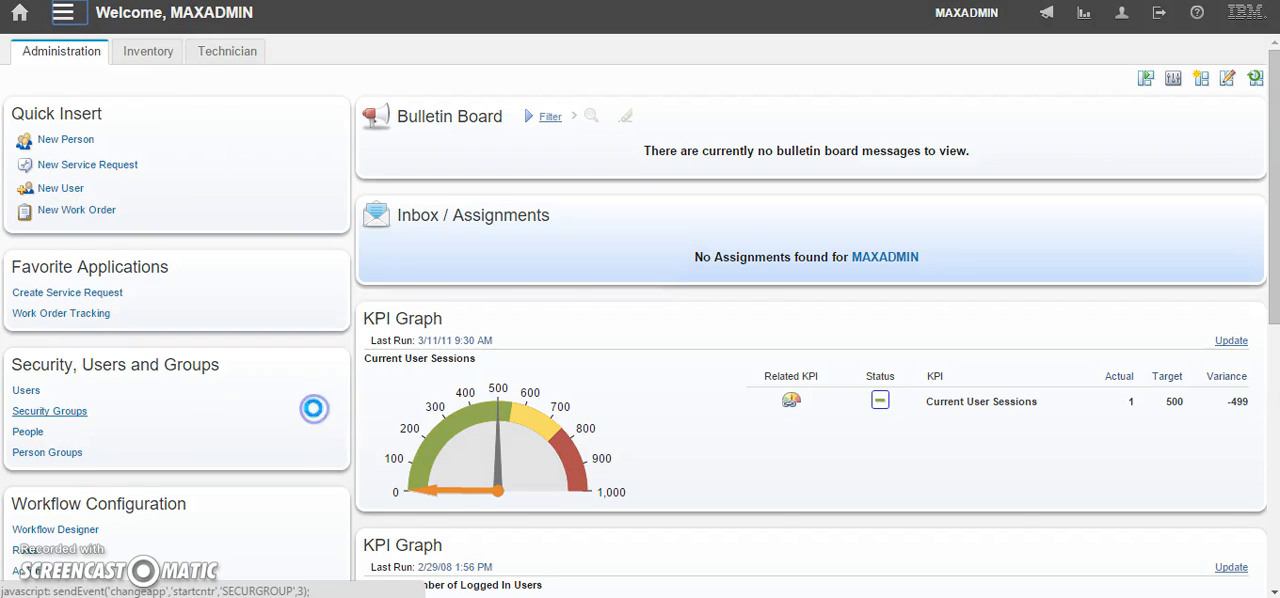
pyautogui.click(68, 292)
pyautogui.write('SR100087')
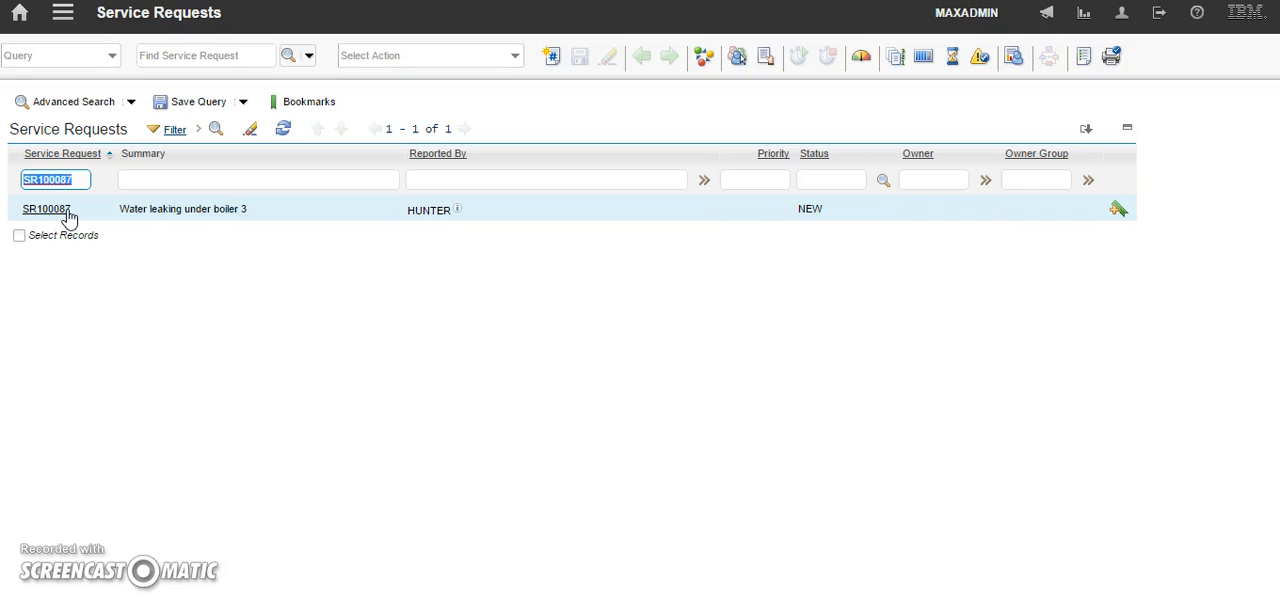
pyautogui.click(44, 208)
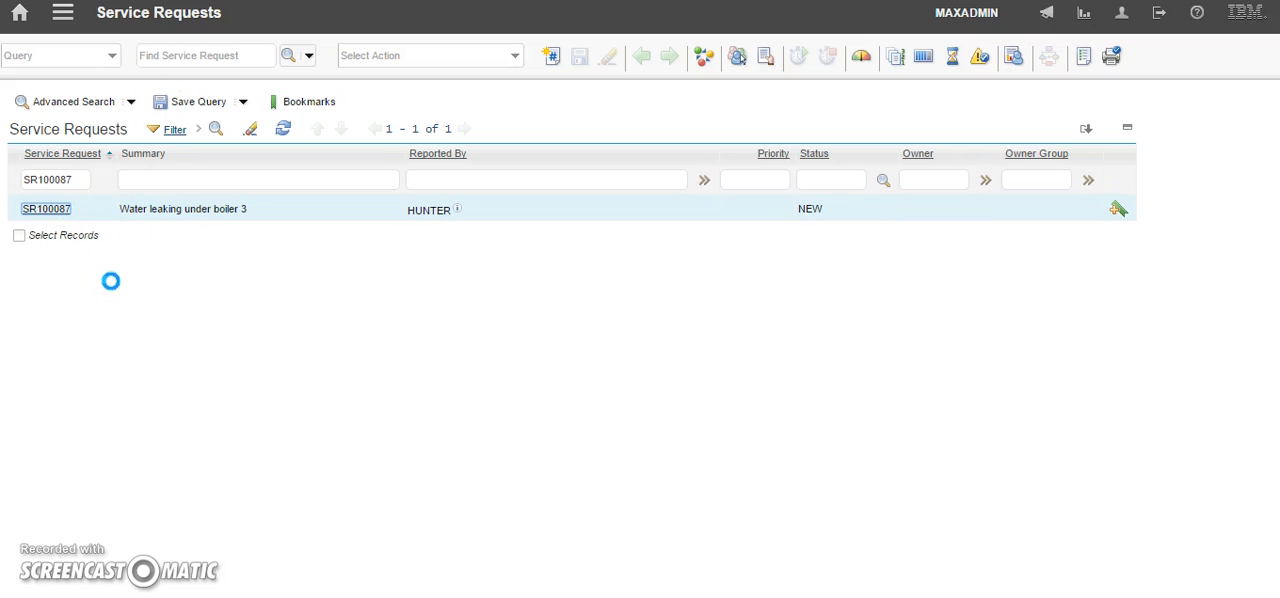
pyautogui.click(44, 208)
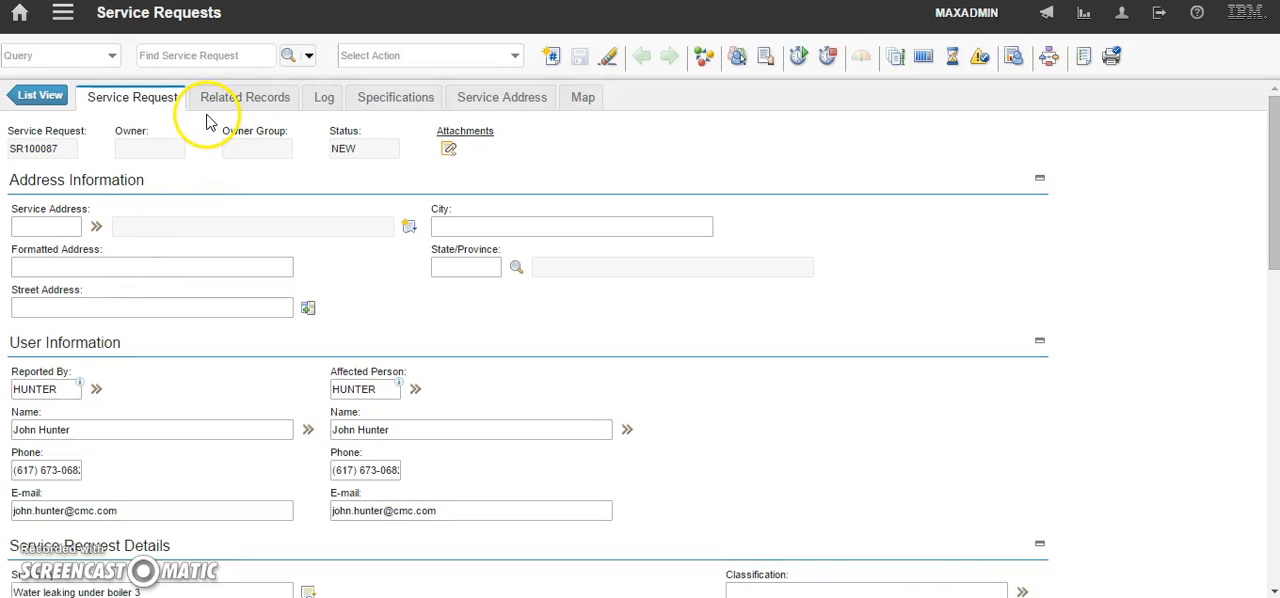
pyautogui.moveTo(238, 136)
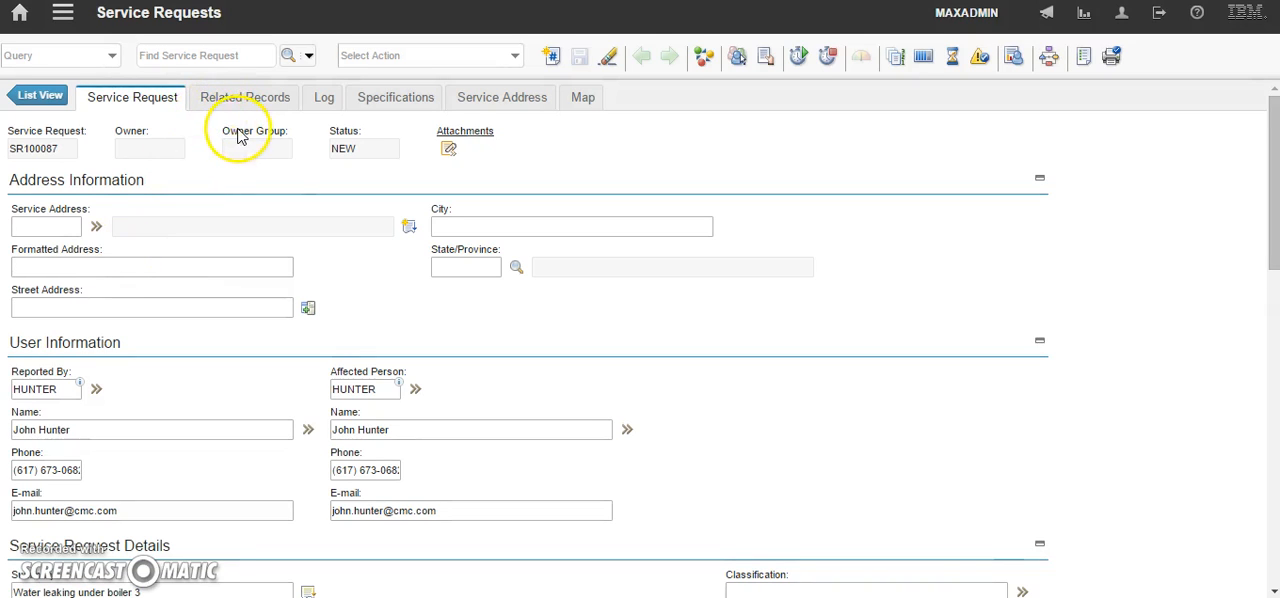
pyautogui.scroll(-3)
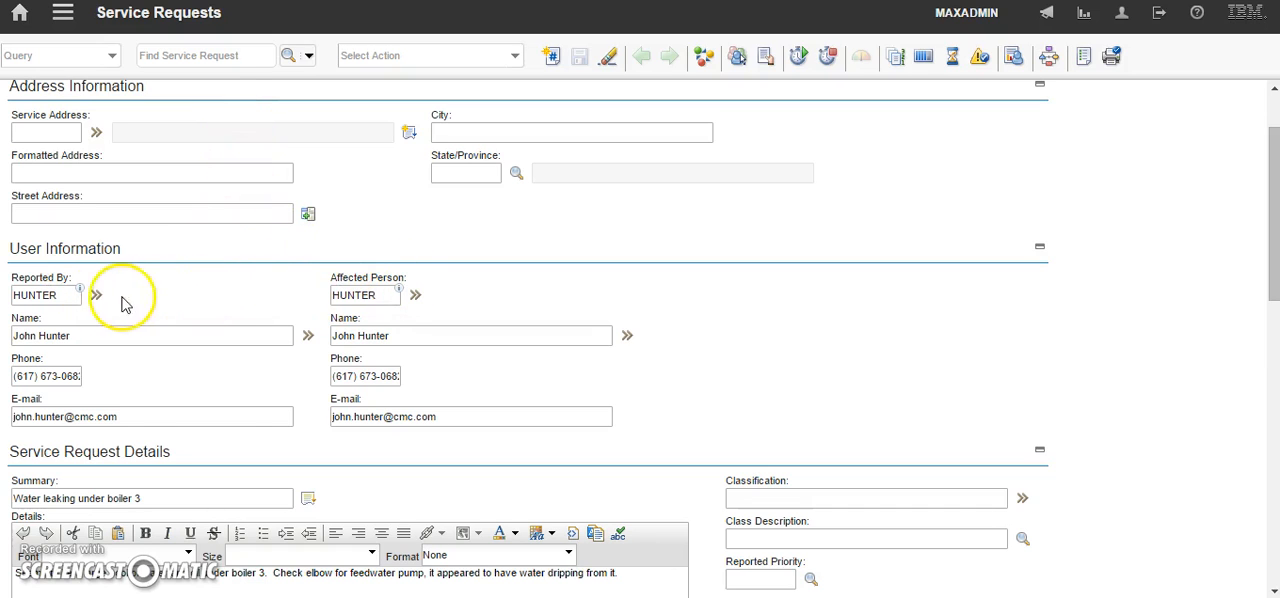
pyautogui.scroll(-3)
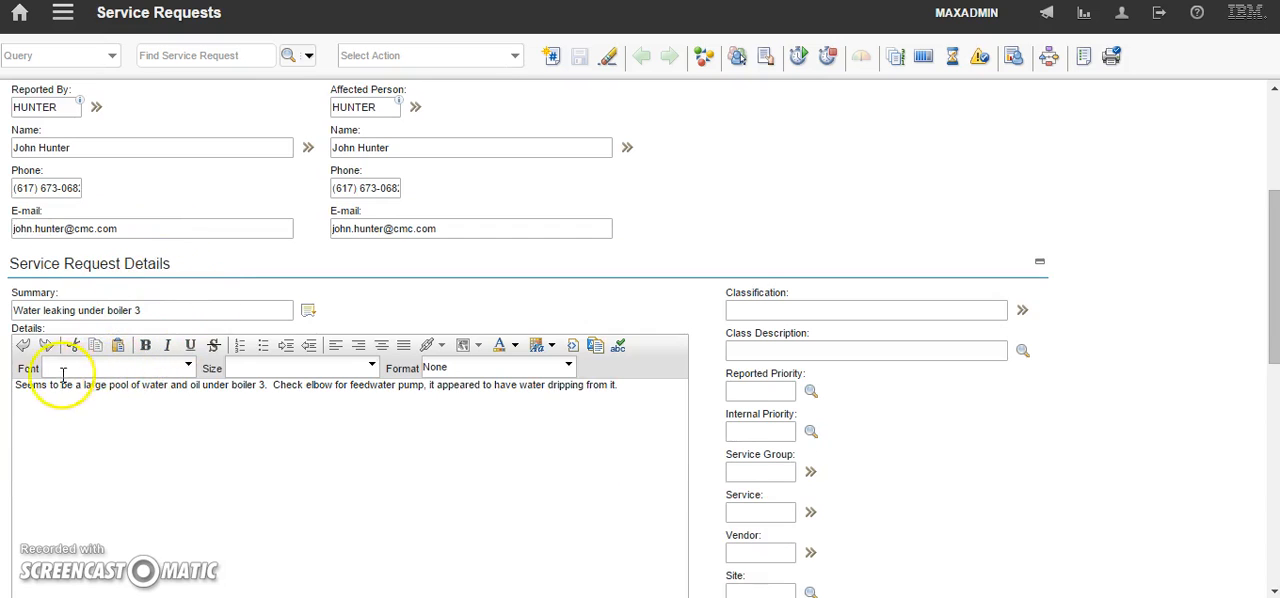
pyautogui.scroll(-3)
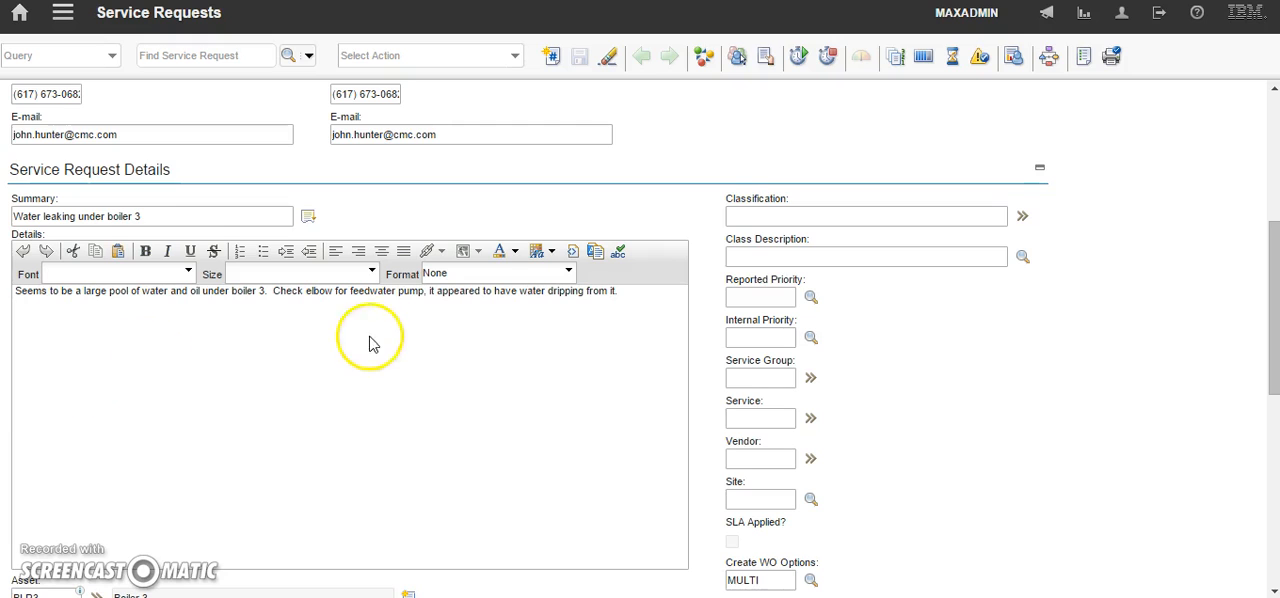
pyautogui.scroll(3)
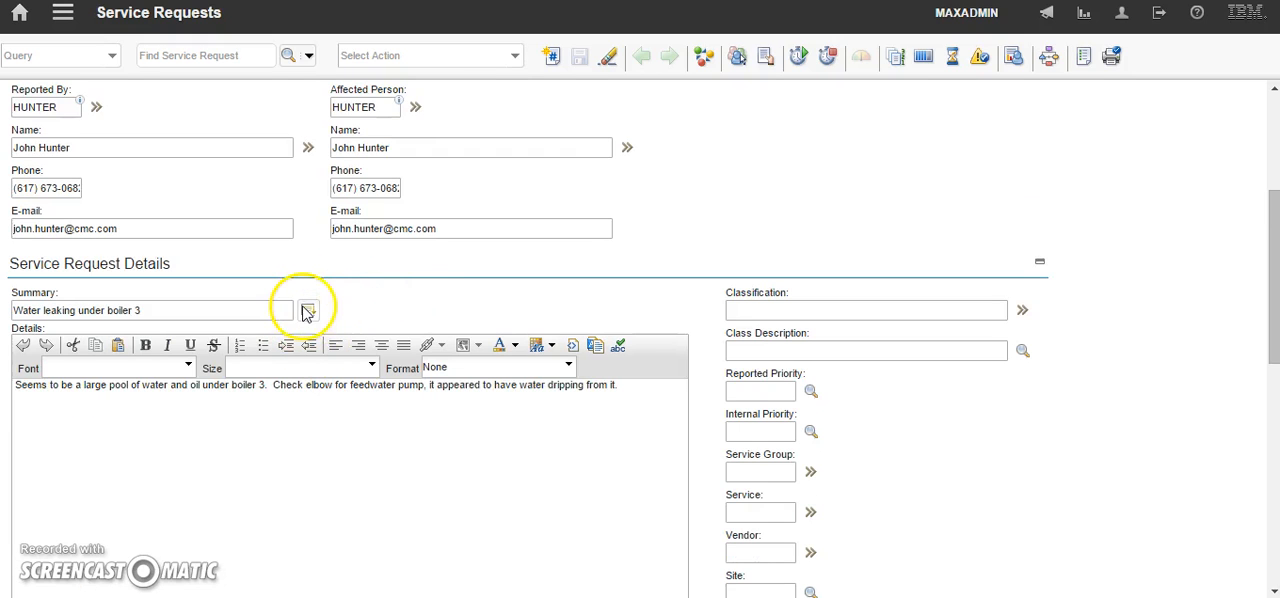
pyautogui.moveTo(308, 310)
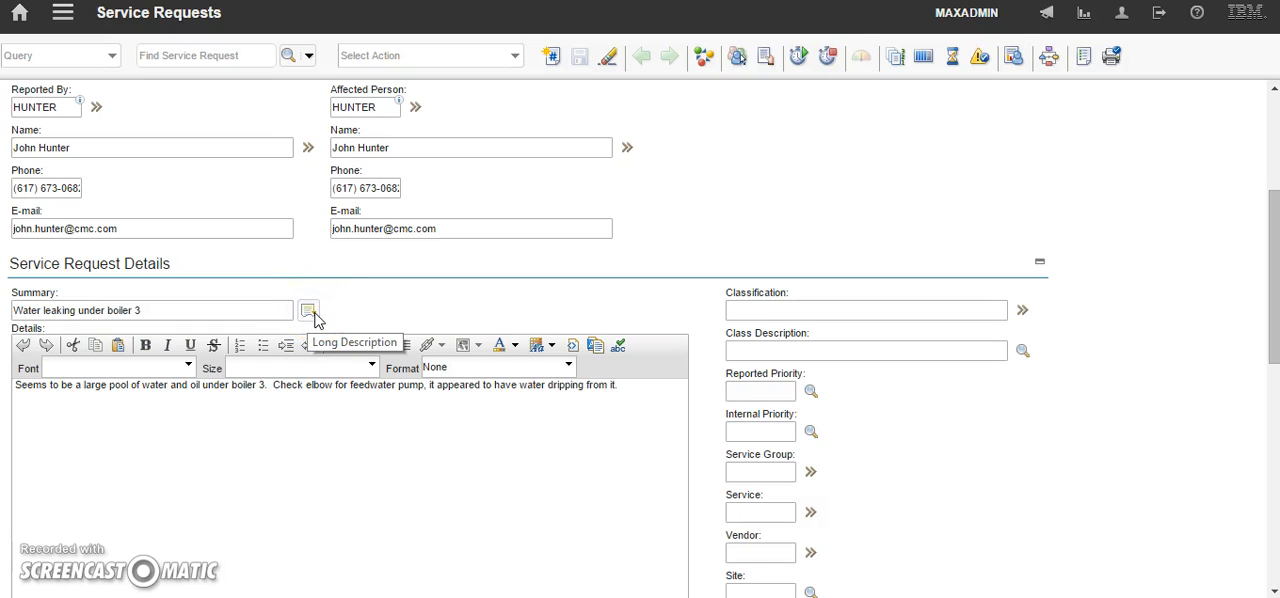
# Step: Show the full long description of the boiler 3 leak beside the Summary field
pyautogui.click(308, 308)
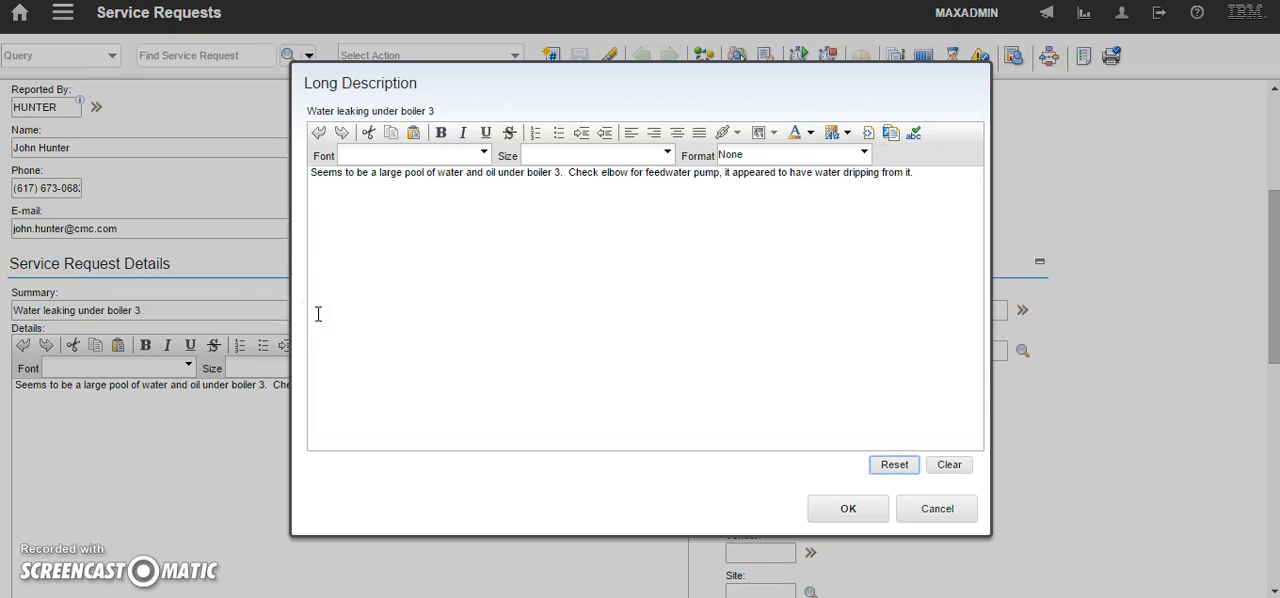
pyautogui.moveTo(408, 212)
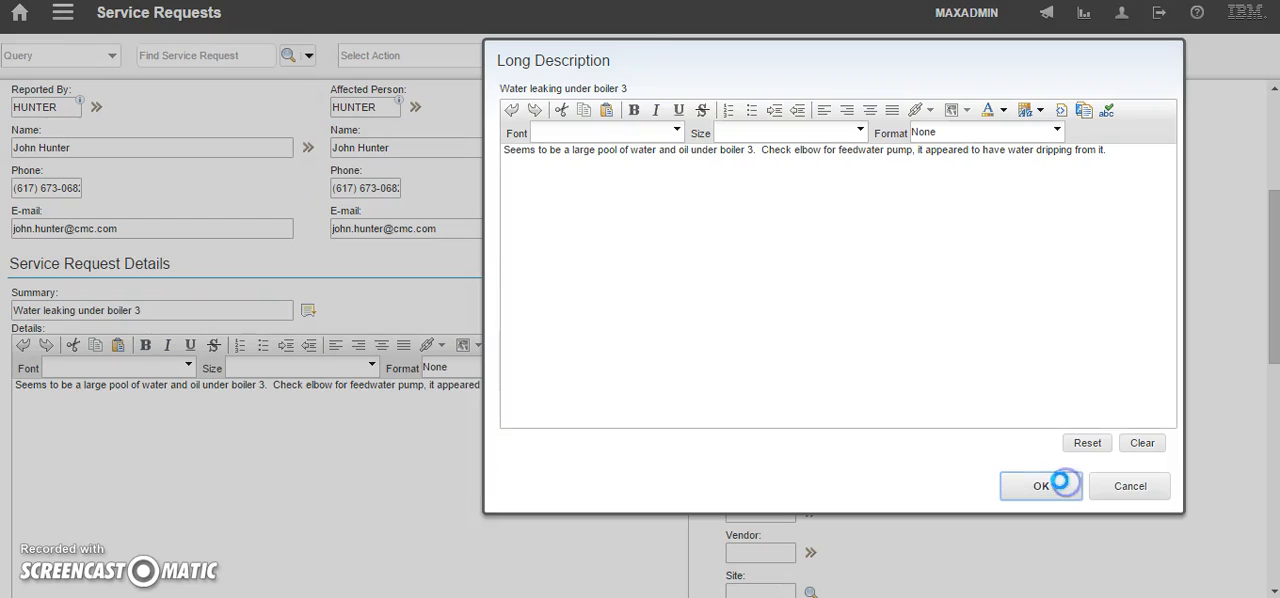
# Step: Confirm OK to close the long description and return to SR100087 at status NEW
pyautogui.click(1040, 484)
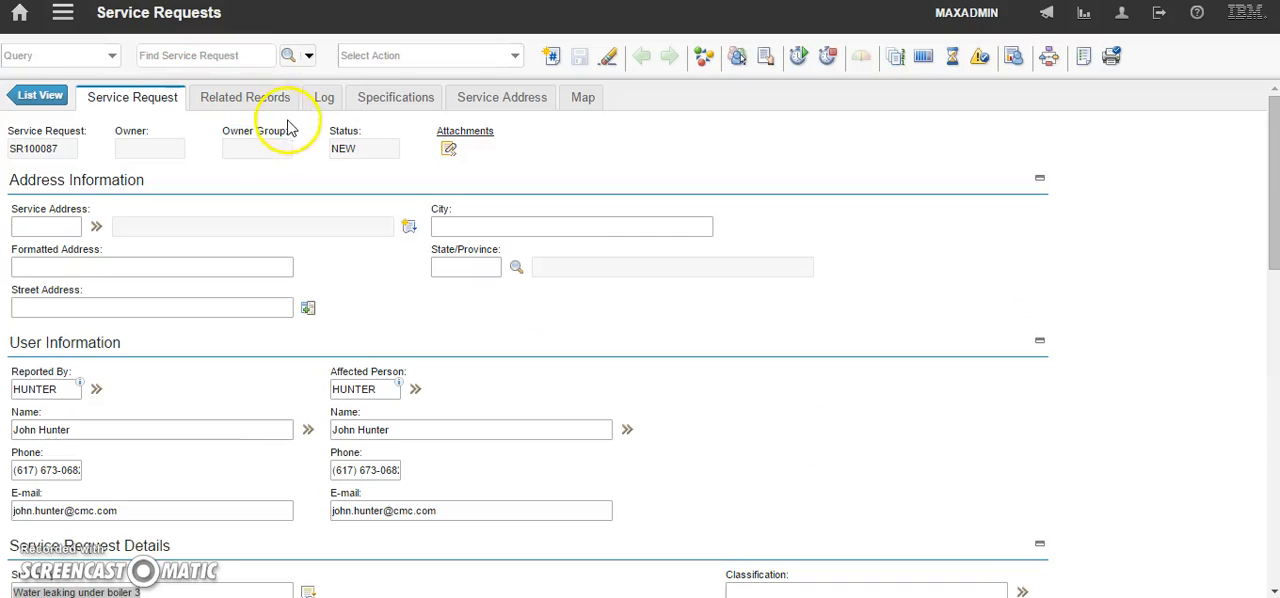
pyautogui.moveTo(508, 132)
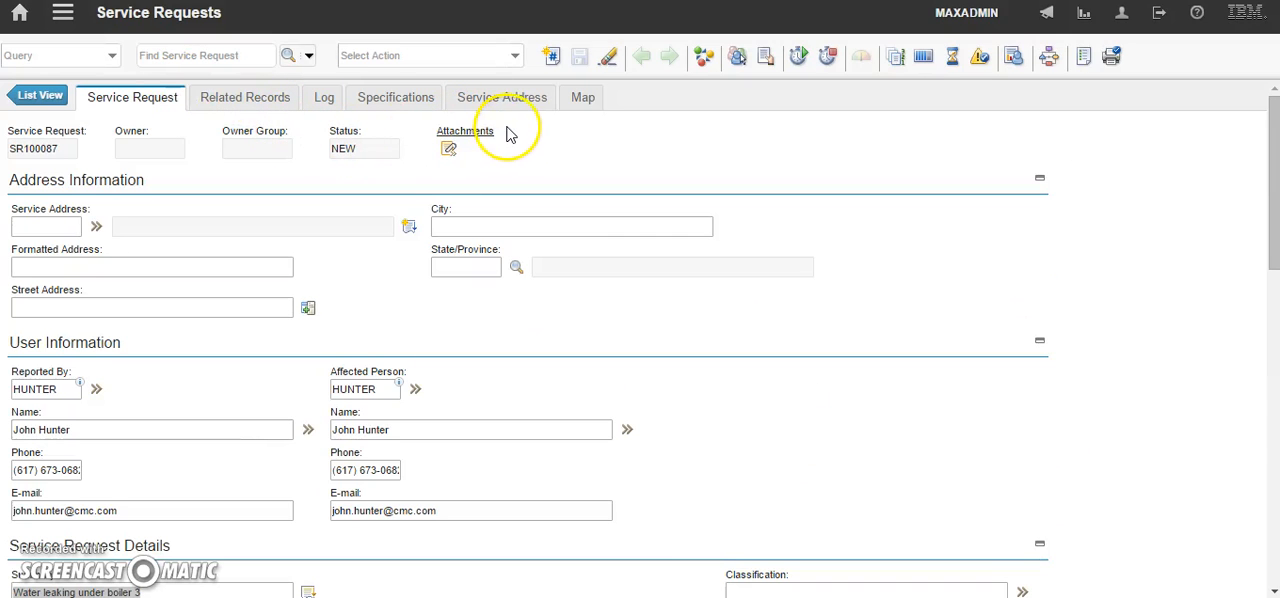
pyautogui.moveTo(502, 96)
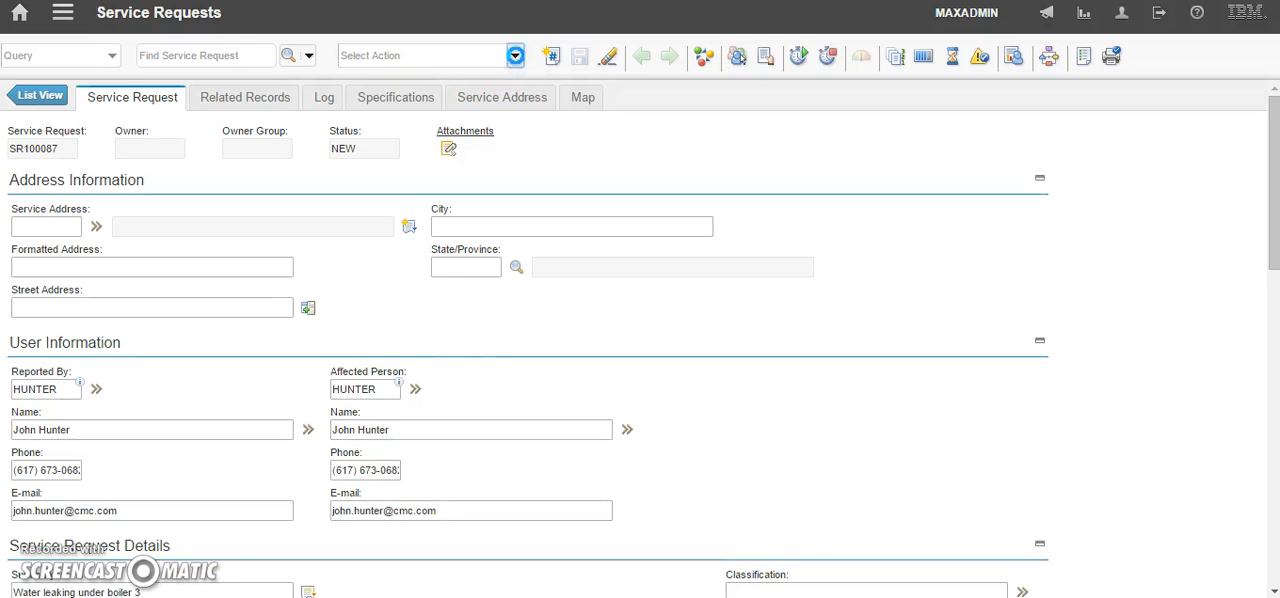
pyautogui.click(516, 56)
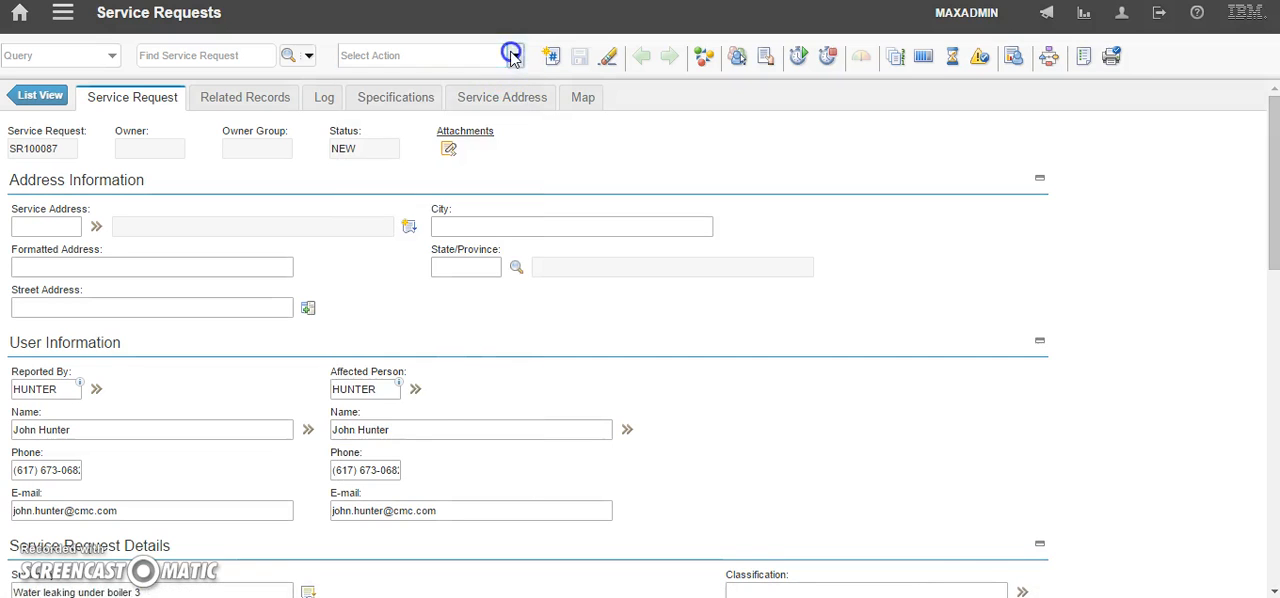
# Step: Bring up Select Action > Create, offering service request, problem, change and work order
pyautogui.click(512, 56)
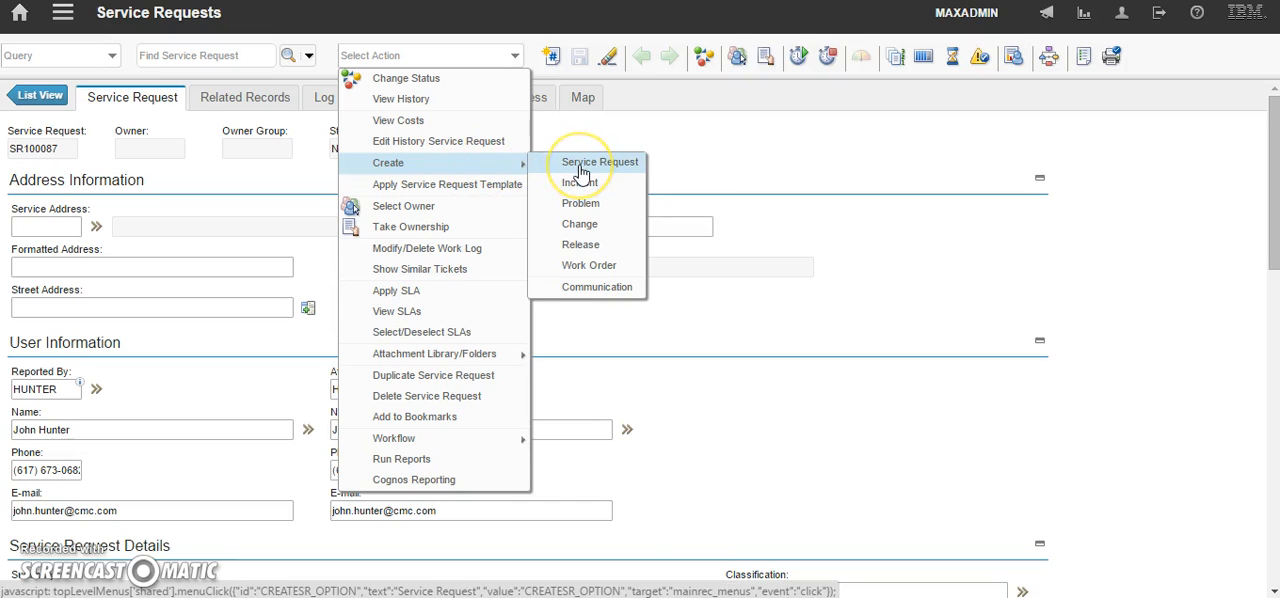
pyautogui.moveTo(580, 182)
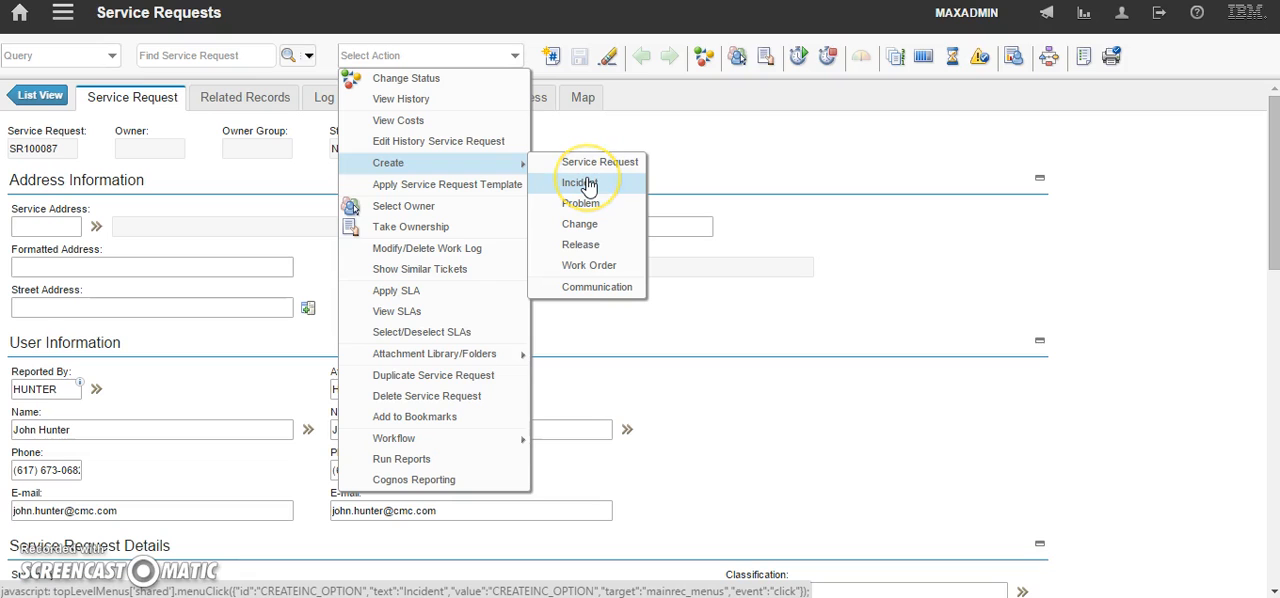
pyautogui.moveTo(580, 244)
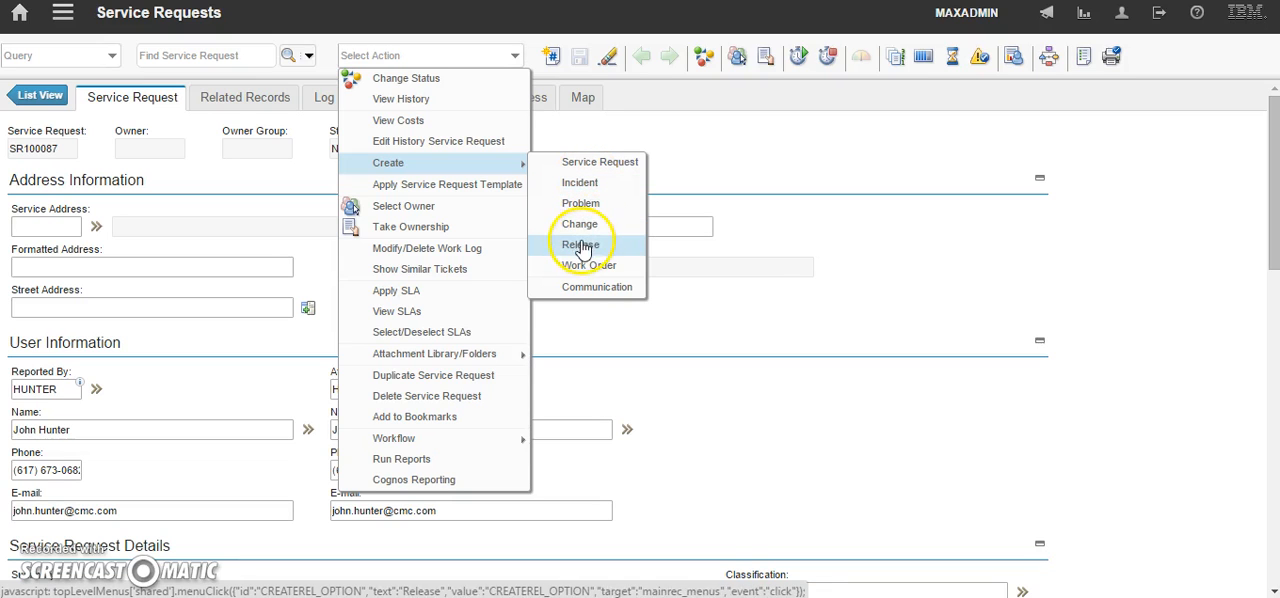
pyautogui.moveTo(596, 288)
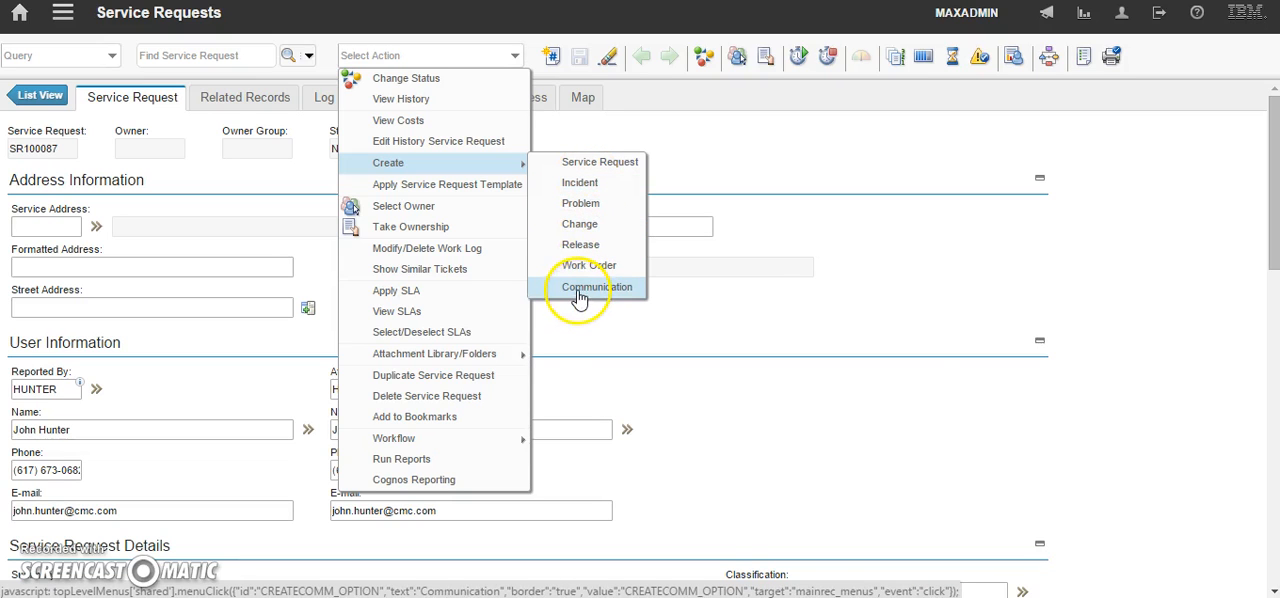
pyautogui.moveTo(588, 264)
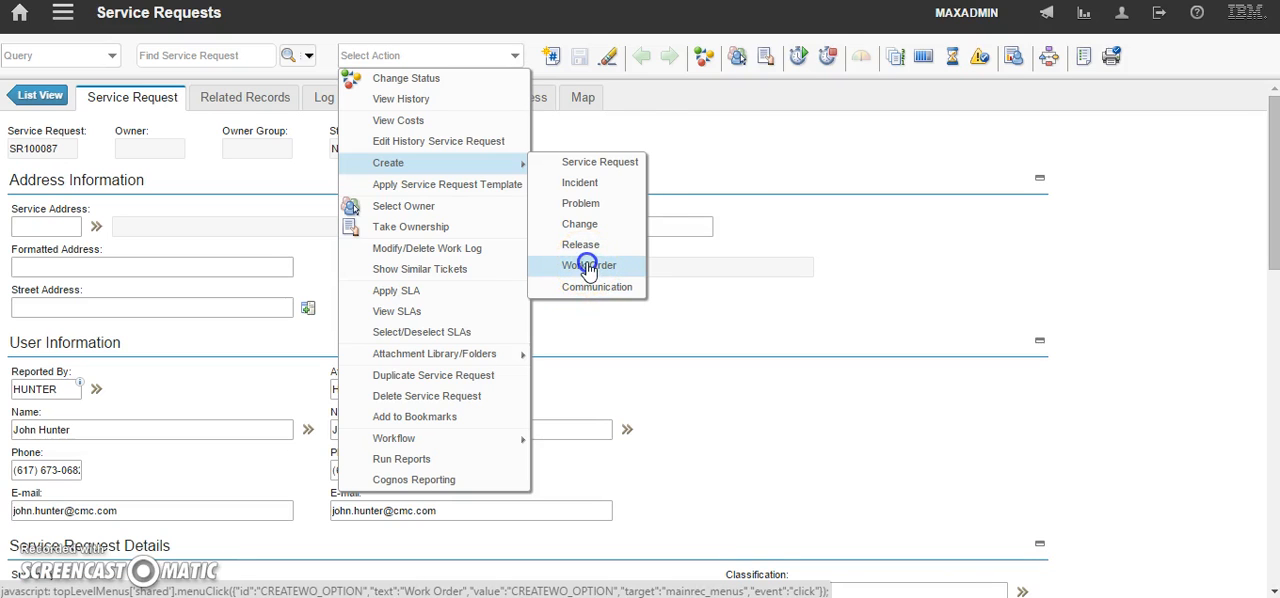
# Step: Choose Work Order under Create to make a work order from SR100087
pyautogui.click(588, 264)
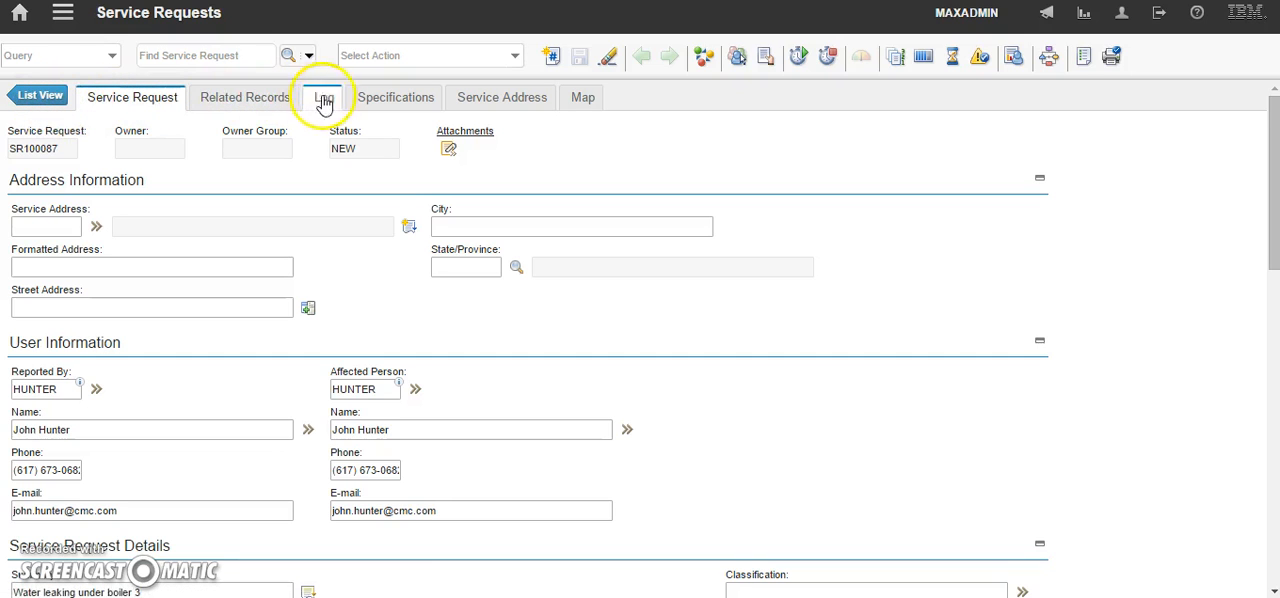
pyautogui.moveTo(258, 104)
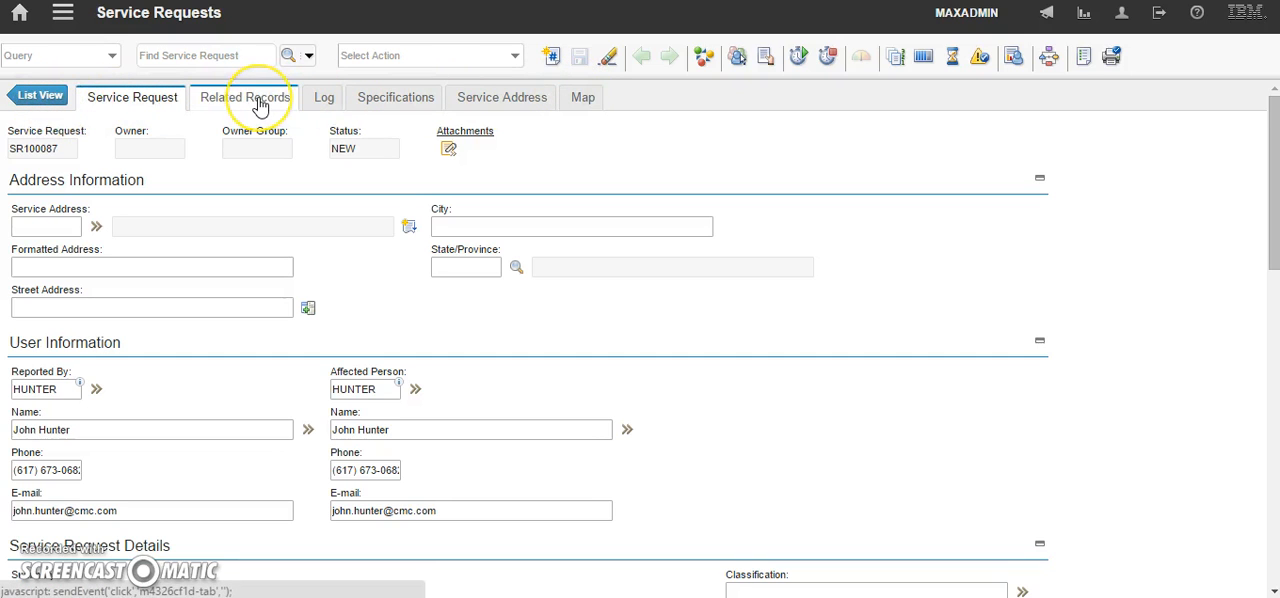
pyautogui.moveTo(244, 96)
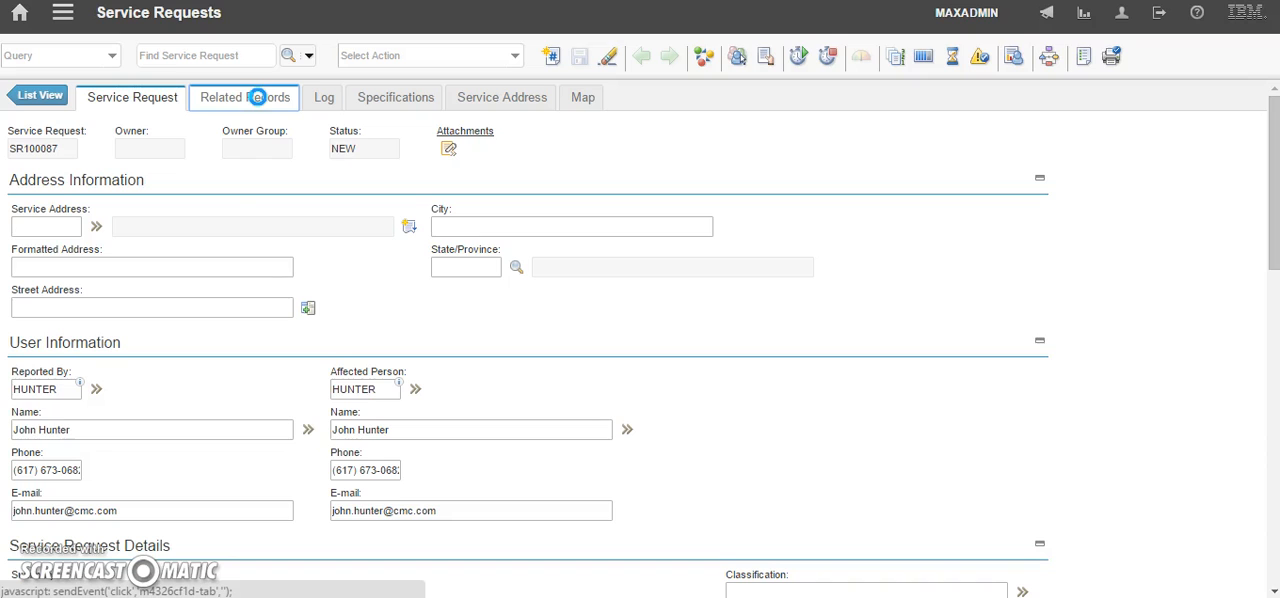
# Step: Show SR100087's Related Records, where follow-up work order 1232 is listed with status WAPPR
pyautogui.click(244, 96)
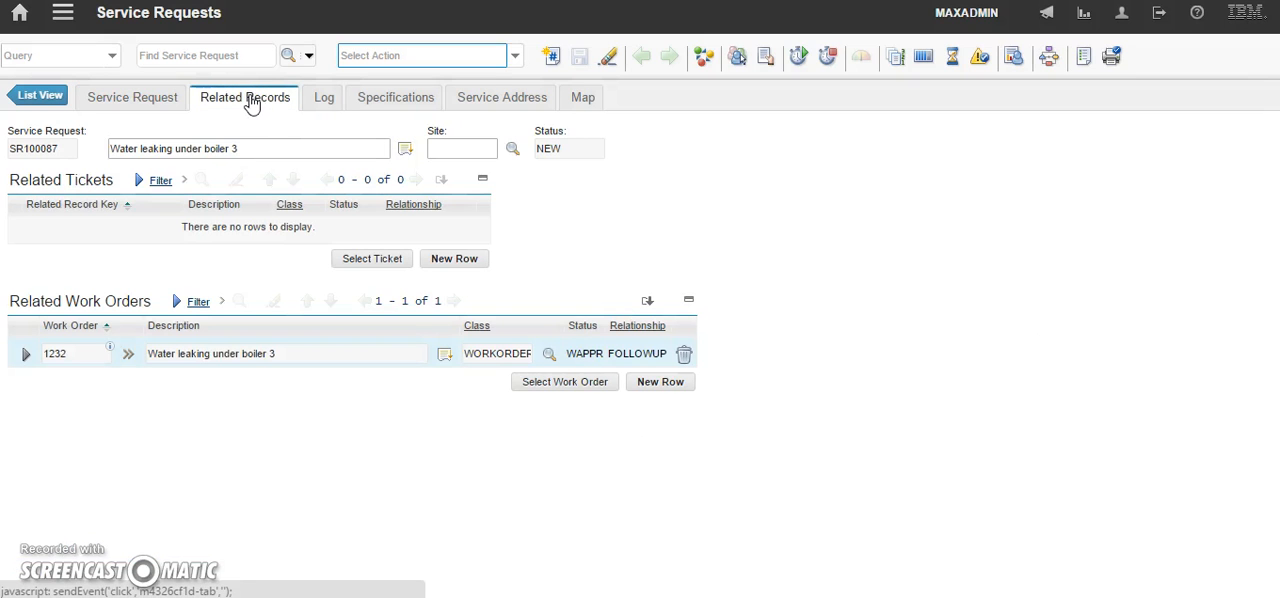
pyautogui.moveTo(350, 164)
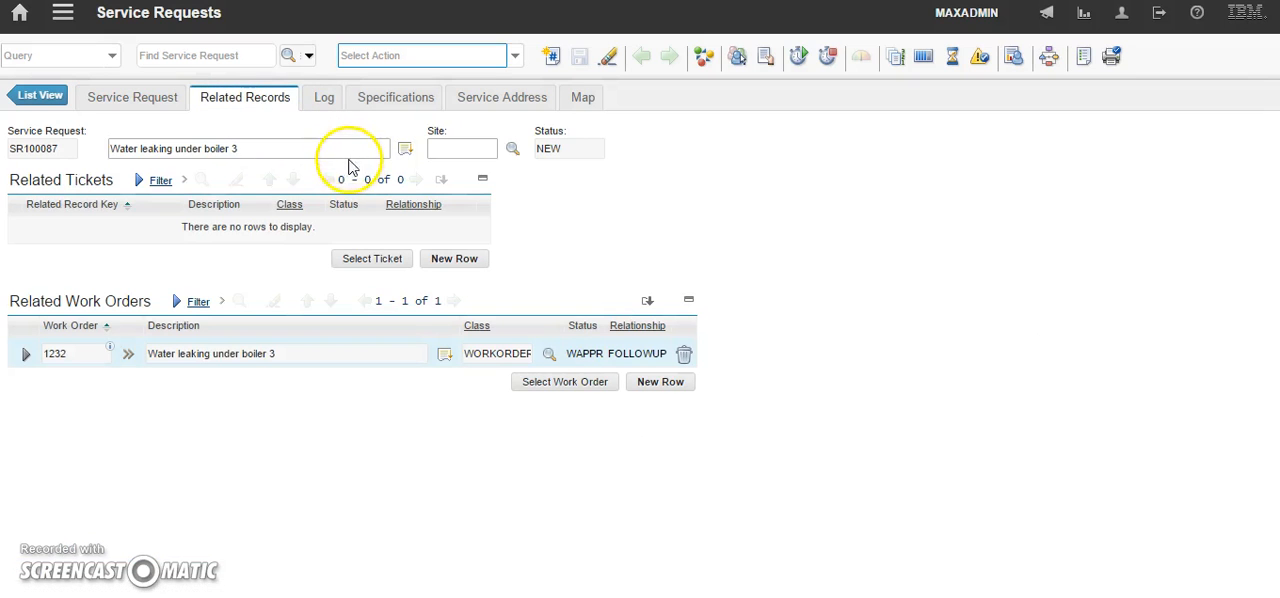
pyautogui.moveTo(124, 310)
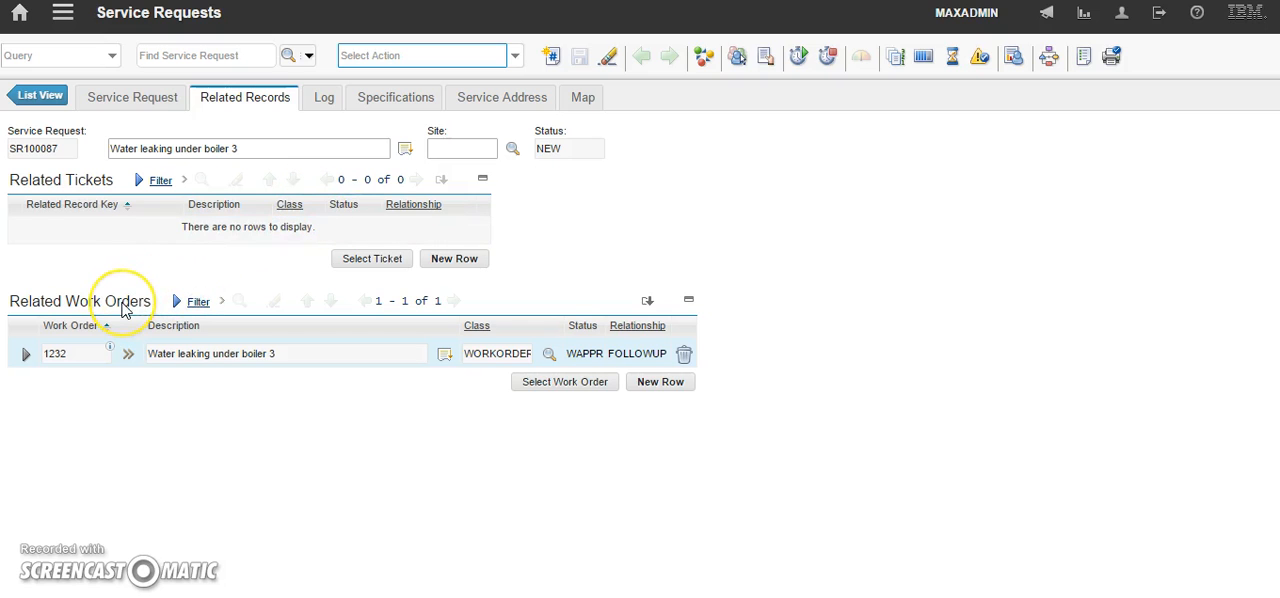
pyautogui.moveTo(168, 204)
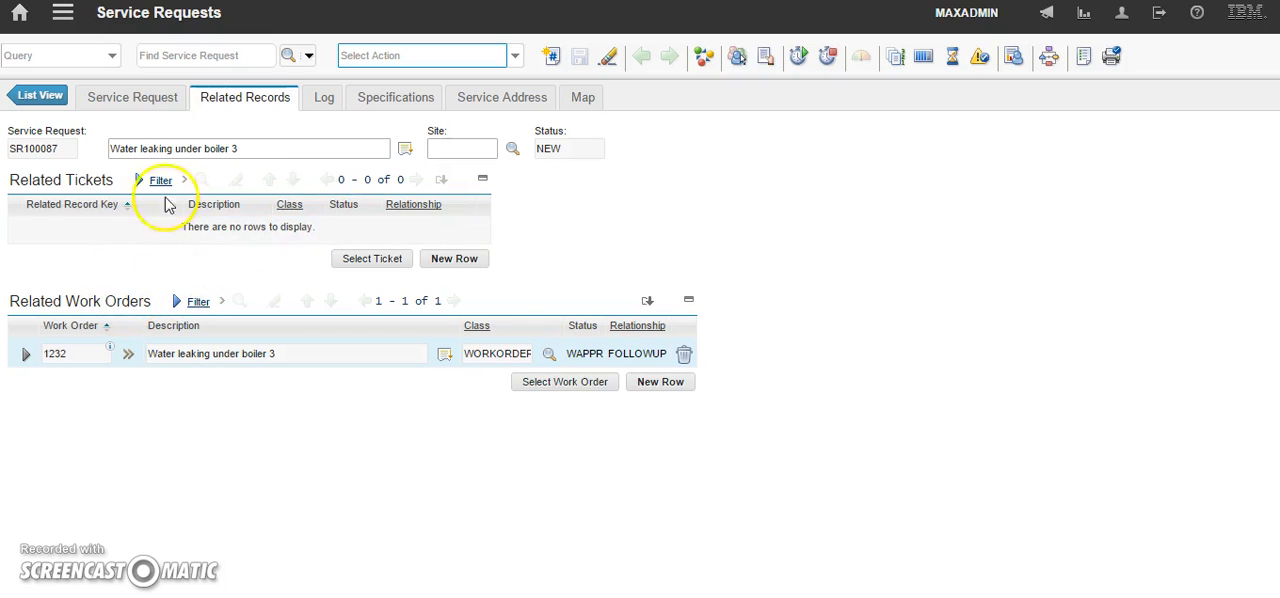
pyautogui.moveTo(36, 156)
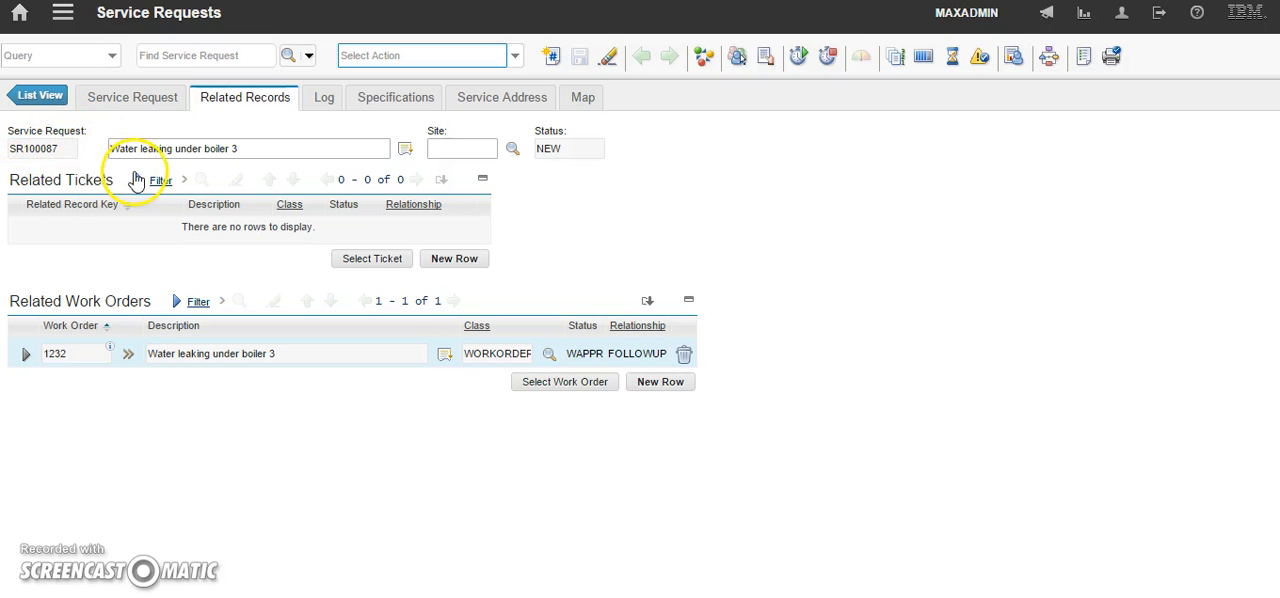
pyautogui.moveTo(264, 350)
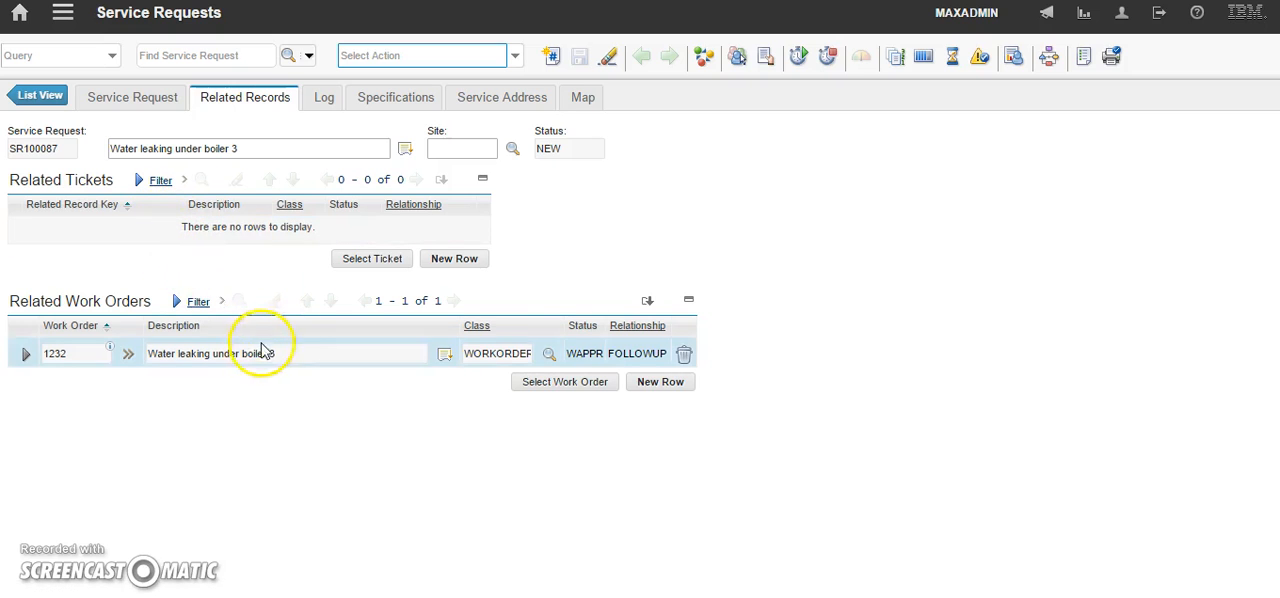
pyautogui.click(50, 354)
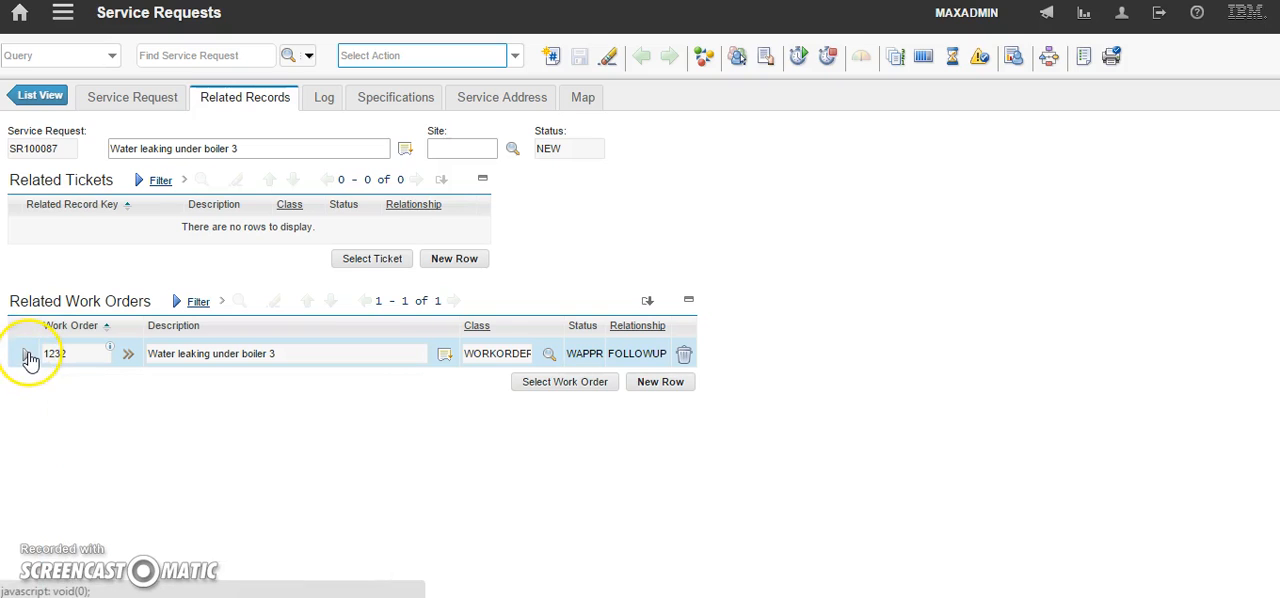
pyautogui.moveTo(28, 358)
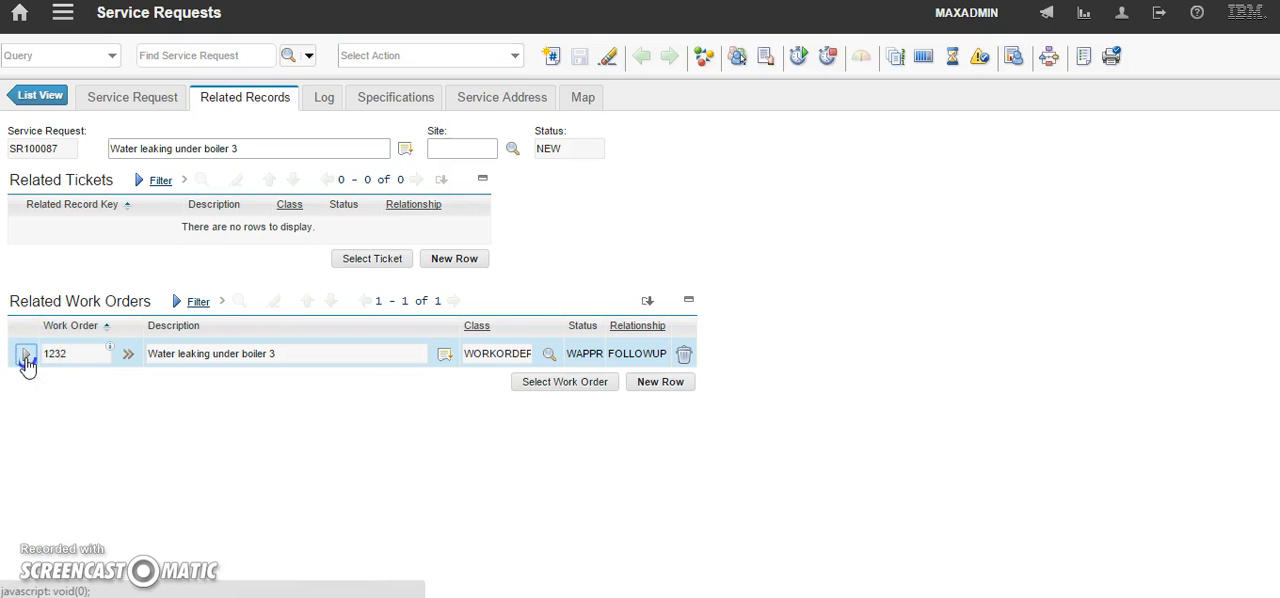
# Step: Expand work order 1232's row showing asset BLR3, view its long description and confirm OK
pyautogui.click(24, 354)
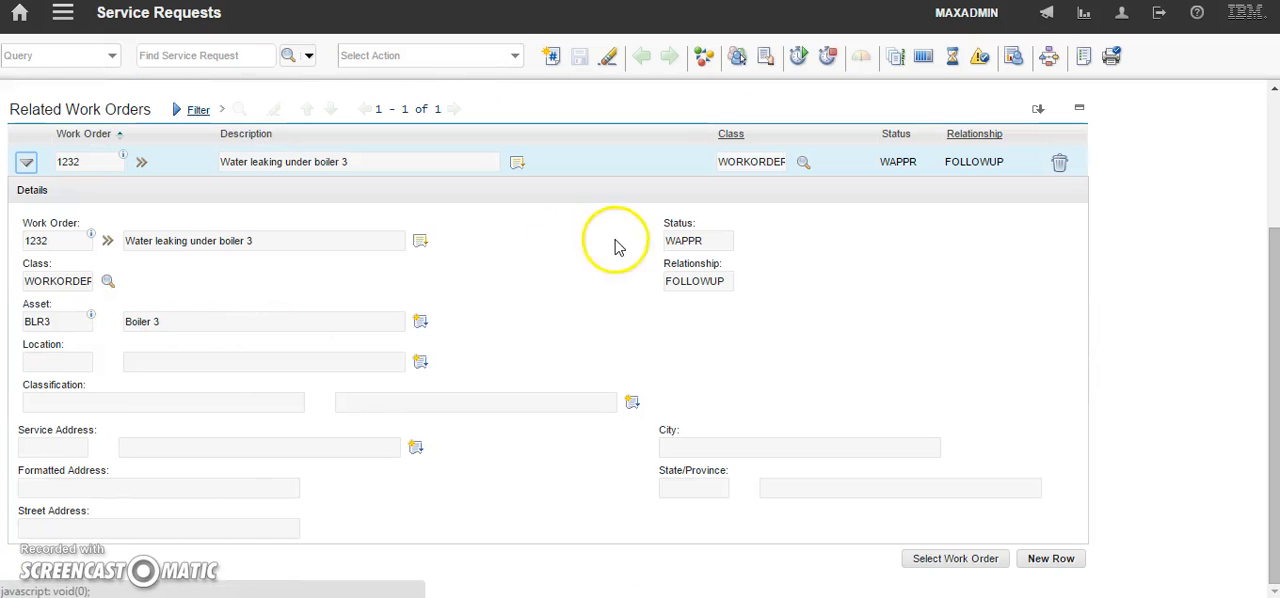
pyautogui.moveTo(150, 248)
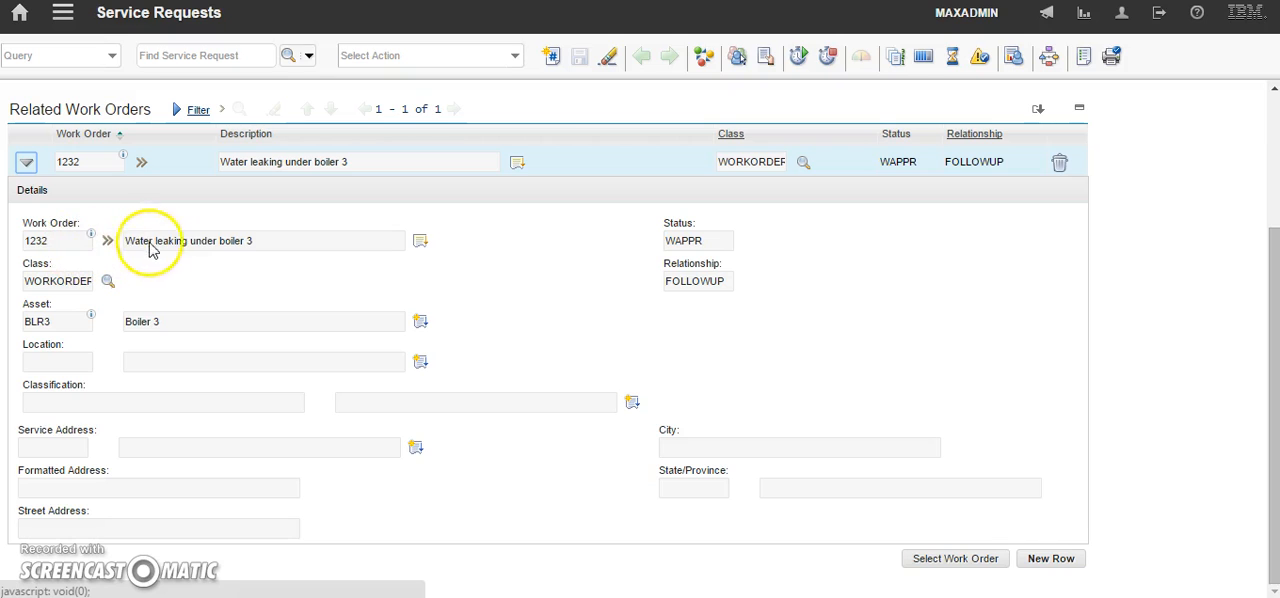
pyautogui.moveTo(392, 256)
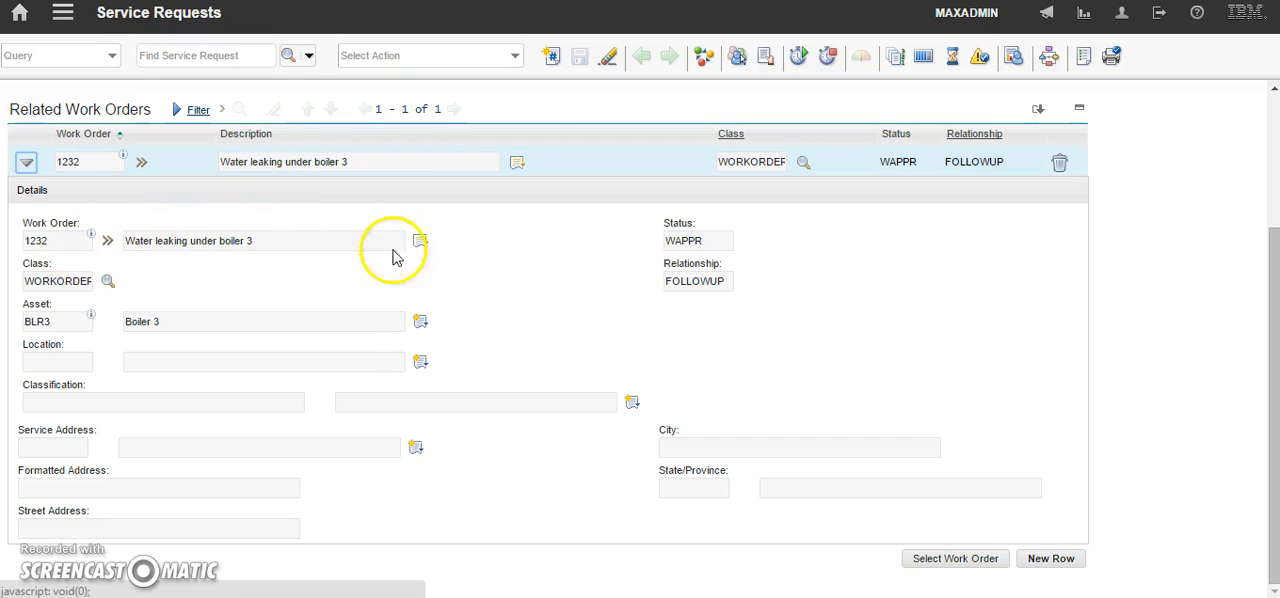
pyautogui.click(420, 240)
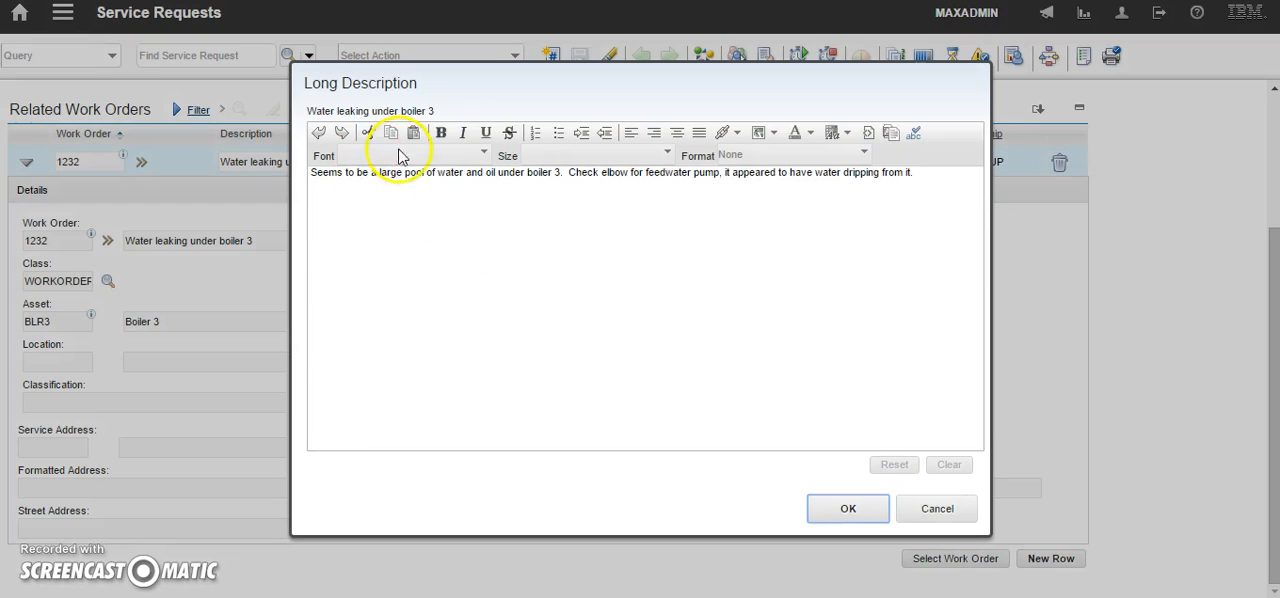
pyautogui.click(848, 508)
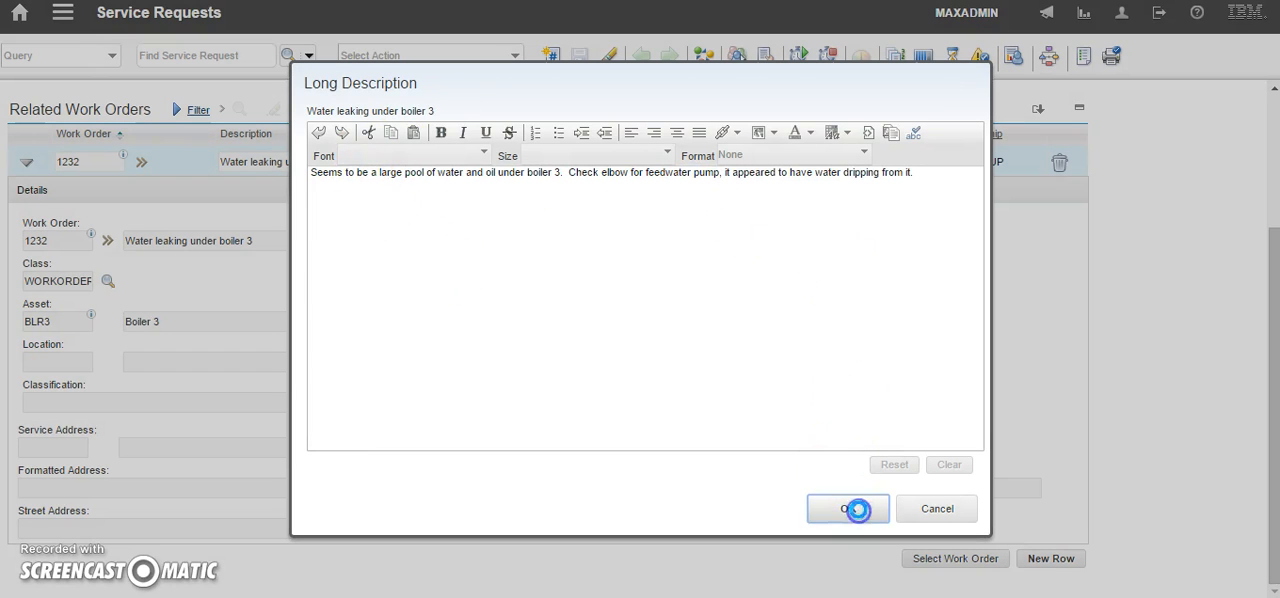
pyautogui.click(848, 508)
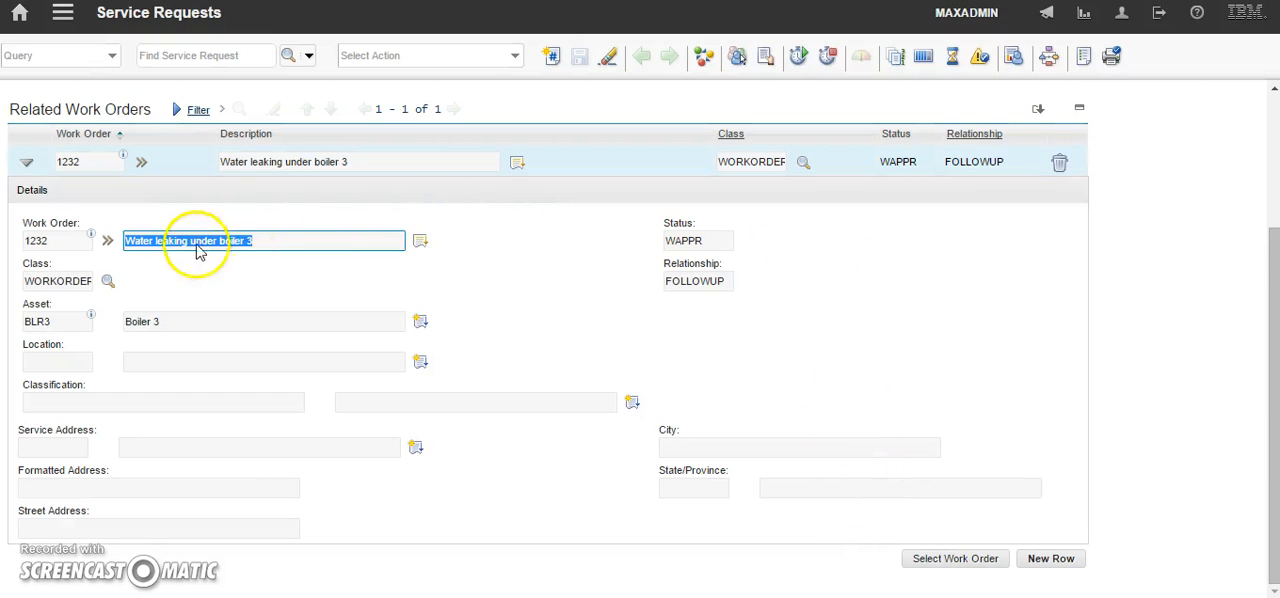
pyautogui.moveTo(62, 330)
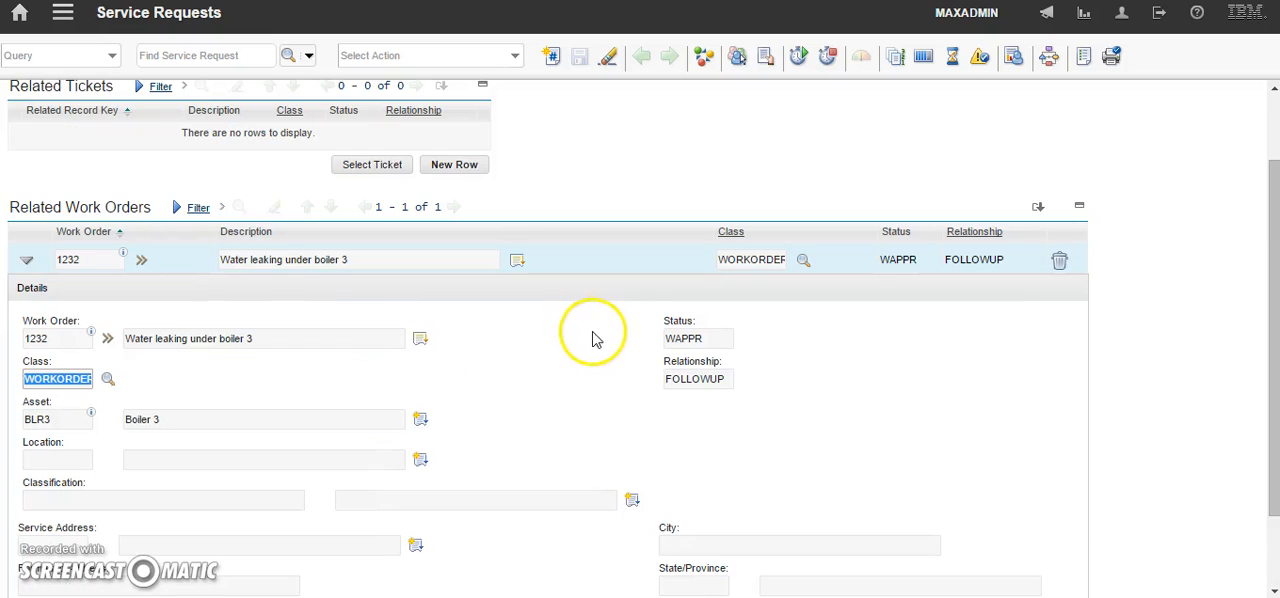
pyautogui.moveTo(678, 364)
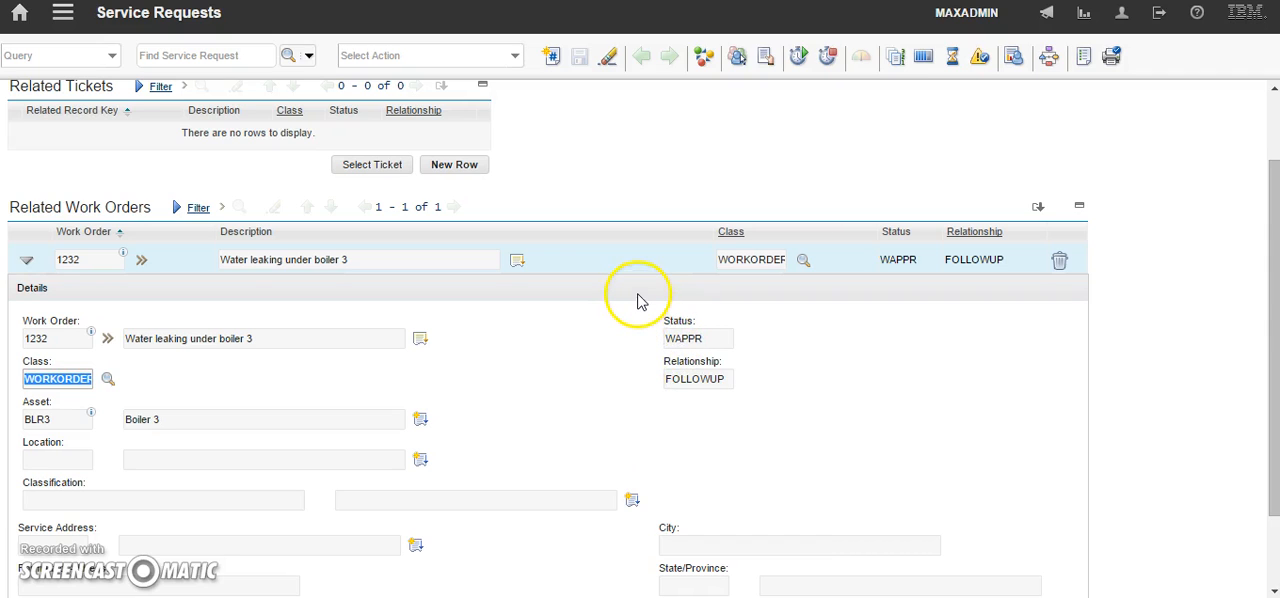
pyautogui.moveTo(620, 340)
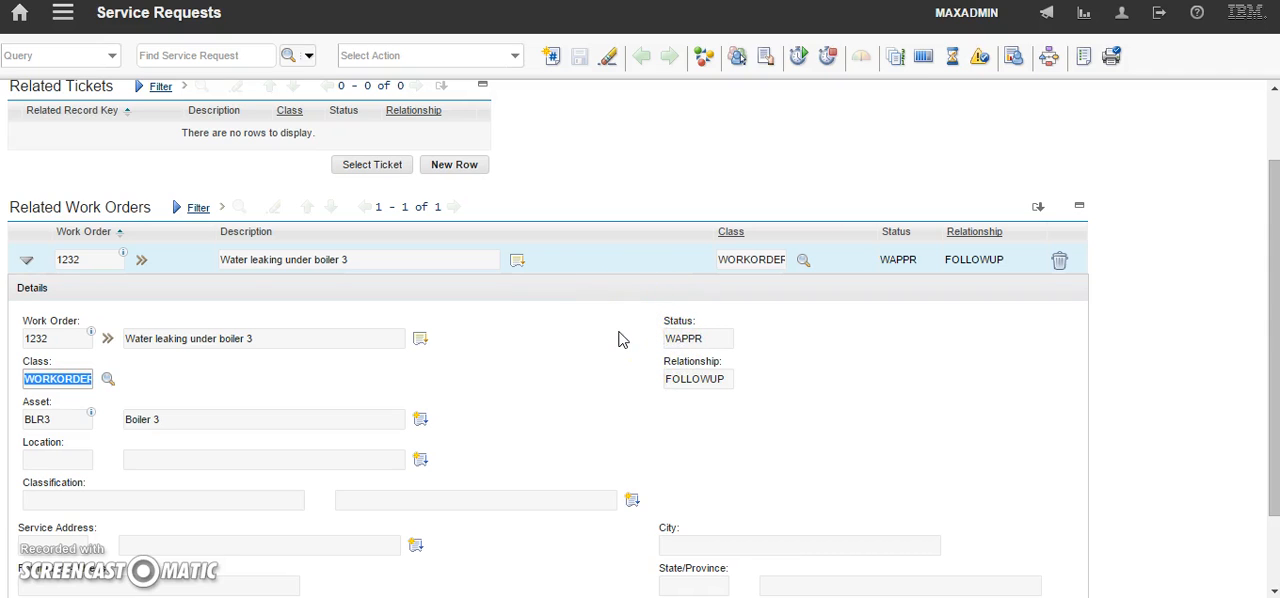
pyautogui.moveTo(562, 380)
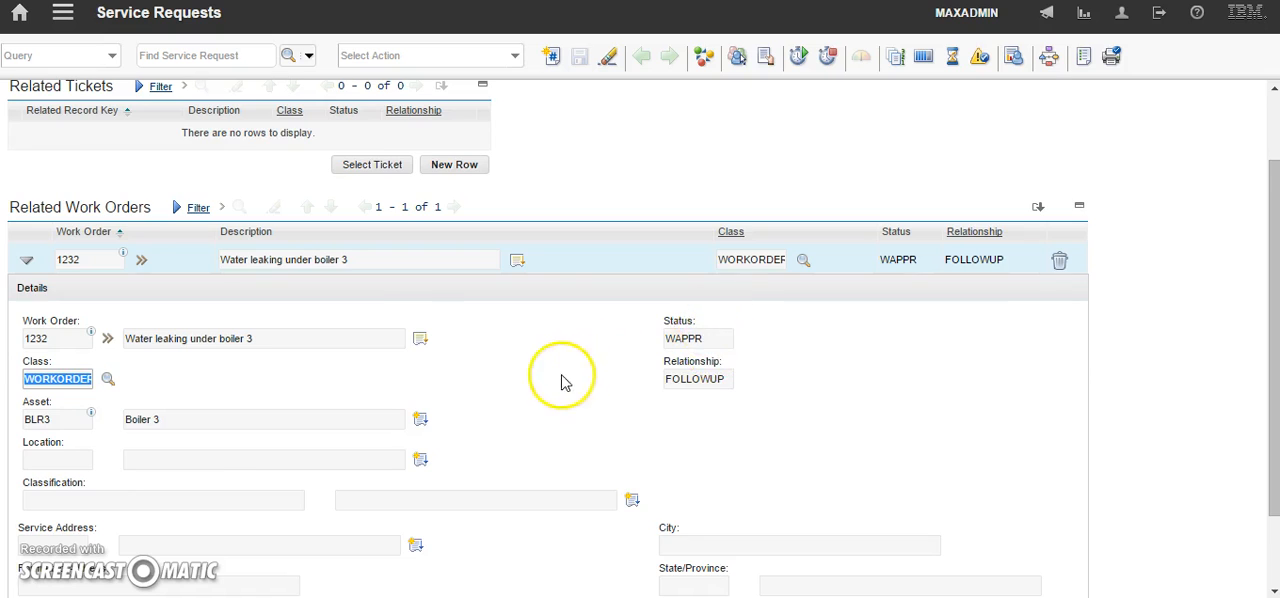
# Step: Return to SR100087's main Service Request details and review them
pyautogui.click(244, 96)
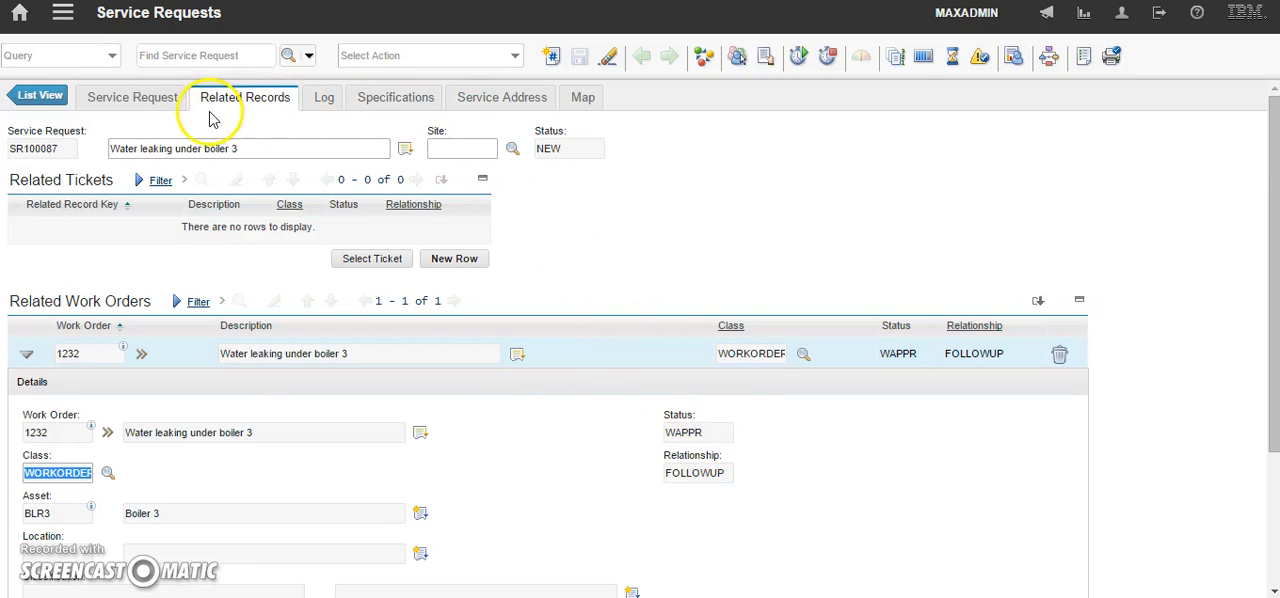
pyautogui.click(132, 96)
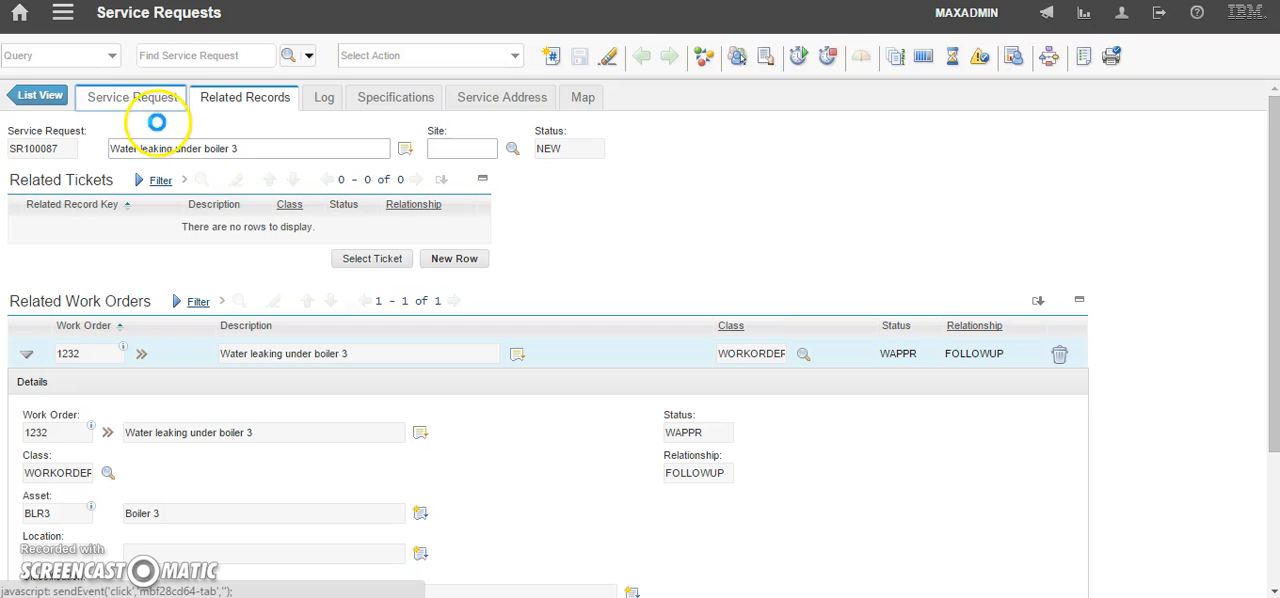
pyautogui.click(132, 96)
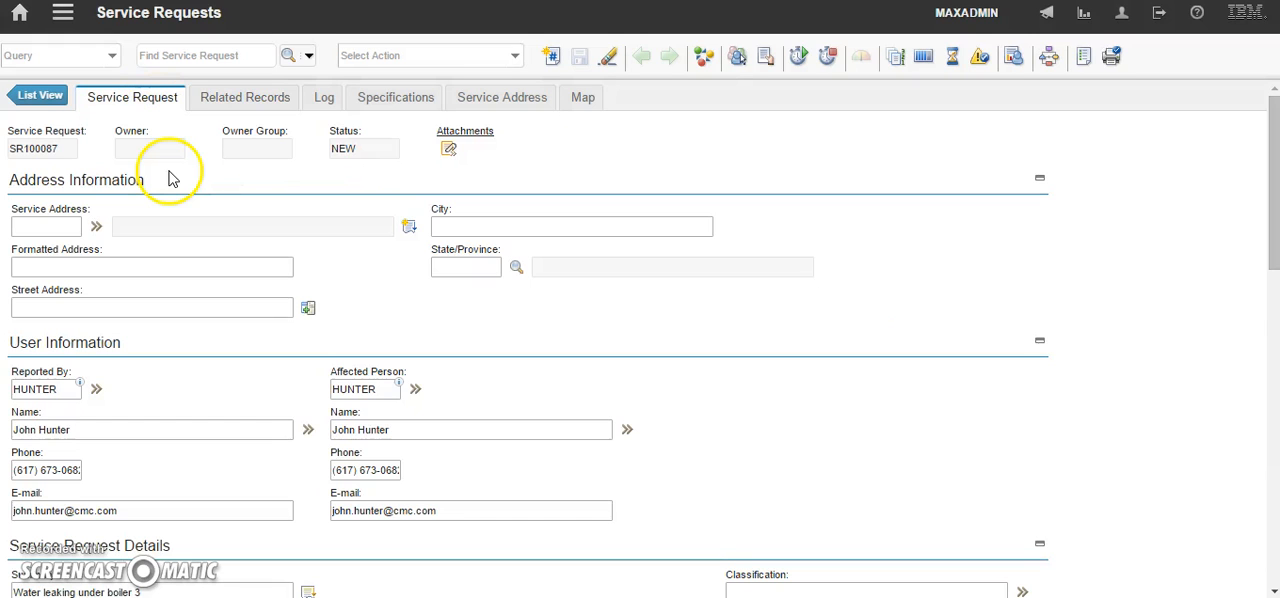
pyautogui.scroll(-3)
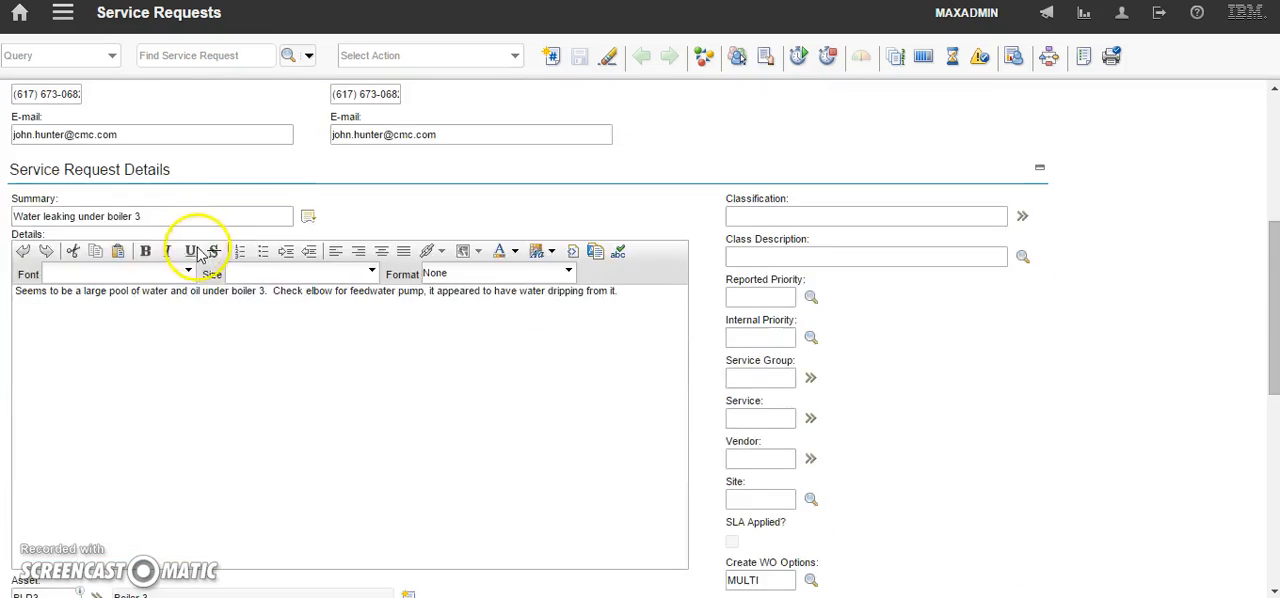
pyautogui.scroll(3)
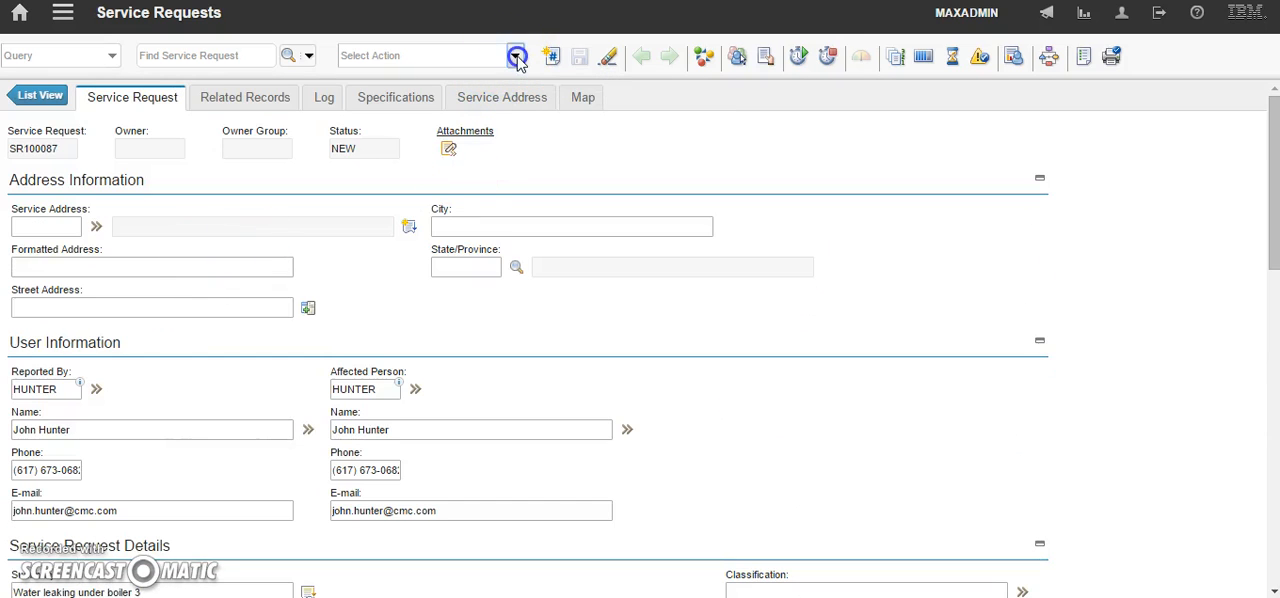
# Step: Request a new work order from SR100087 via Select Action > Create > Work Order
pyautogui.click(516, 56)
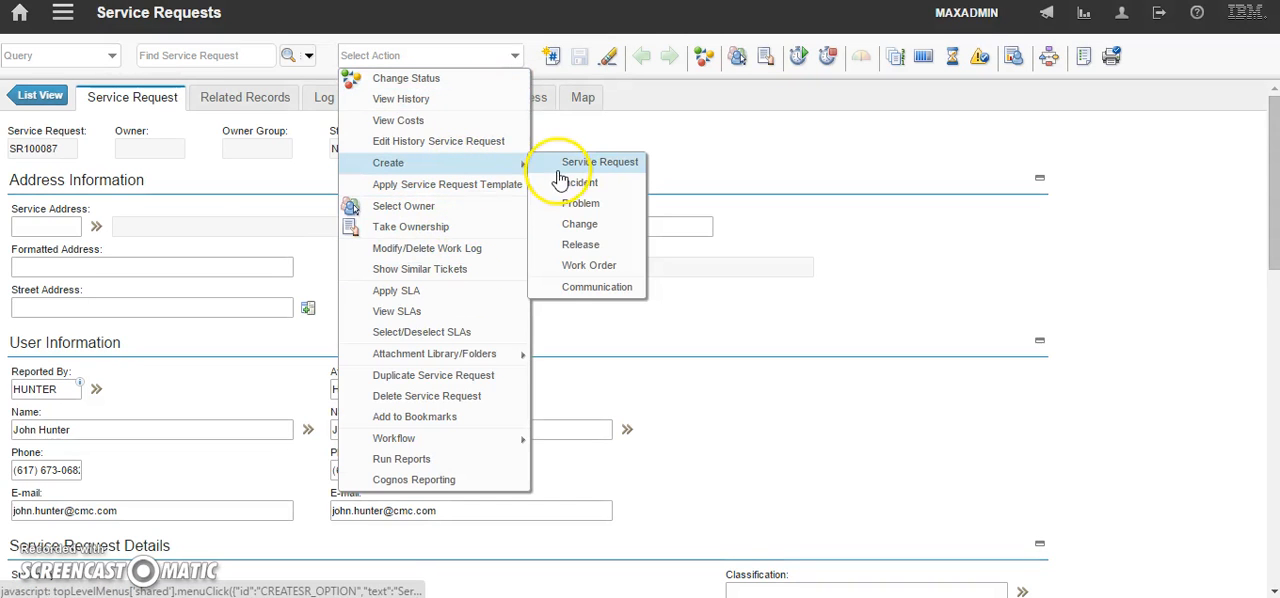
pyautogui.moveTo(588, 264)
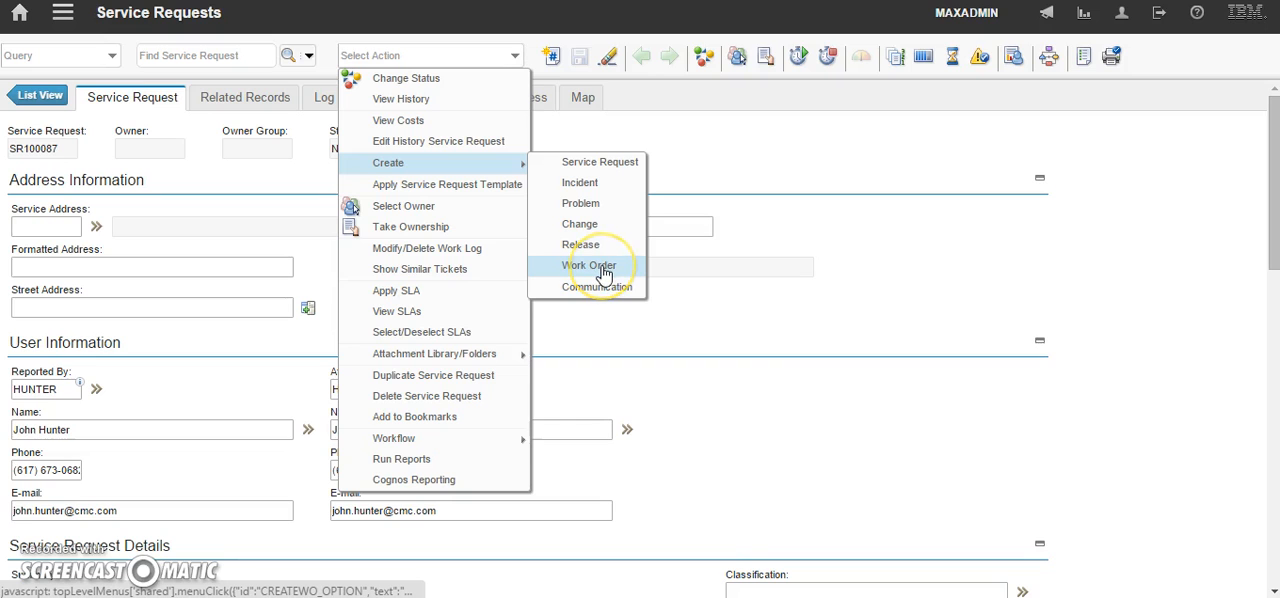
pyautogui.click(588, 264)
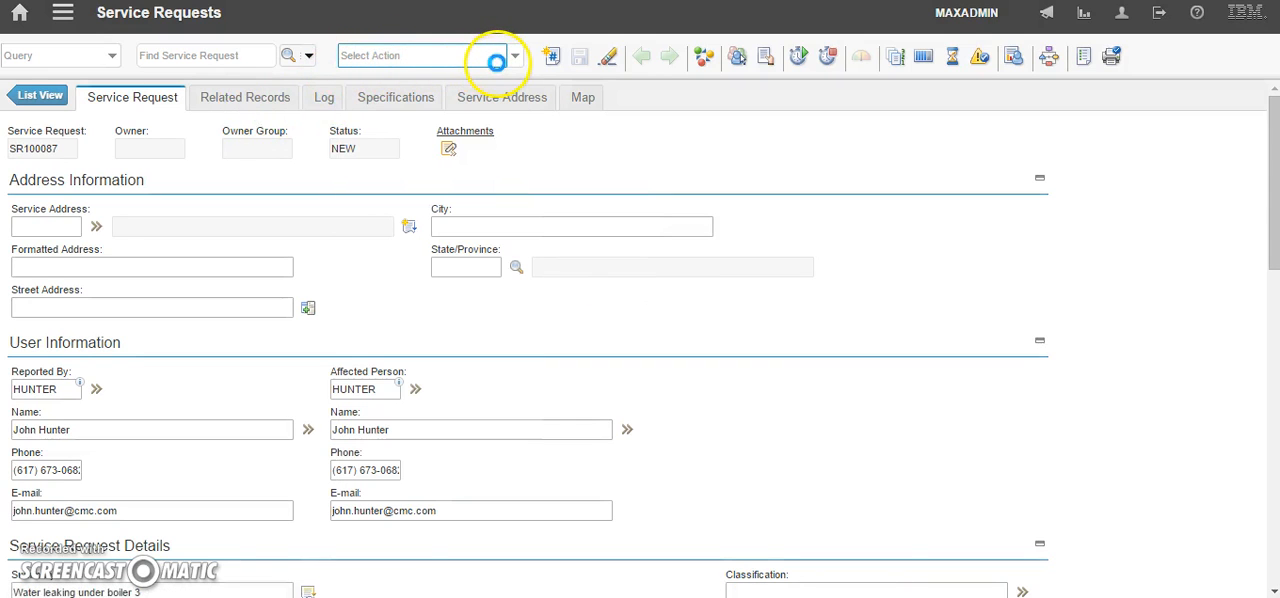
# Step: Show Related Records again with work order 1232 re-expanded: asset BLR3, status WAPPR
pyautogui.click(244, 96)
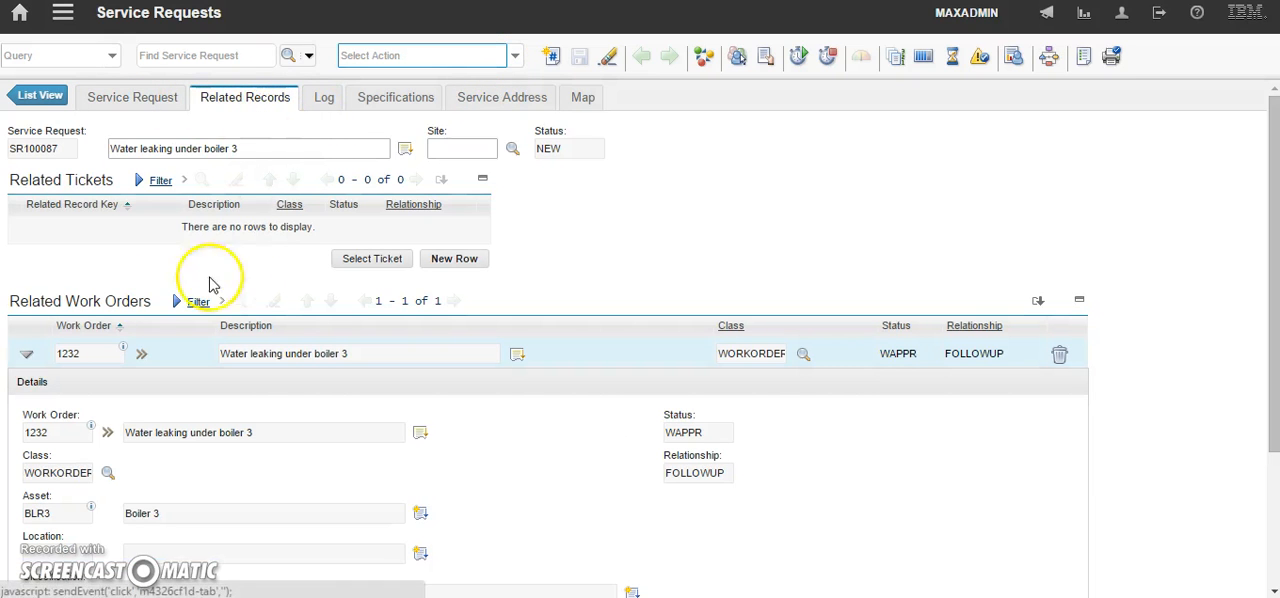
pyautogui.click(28, 354)
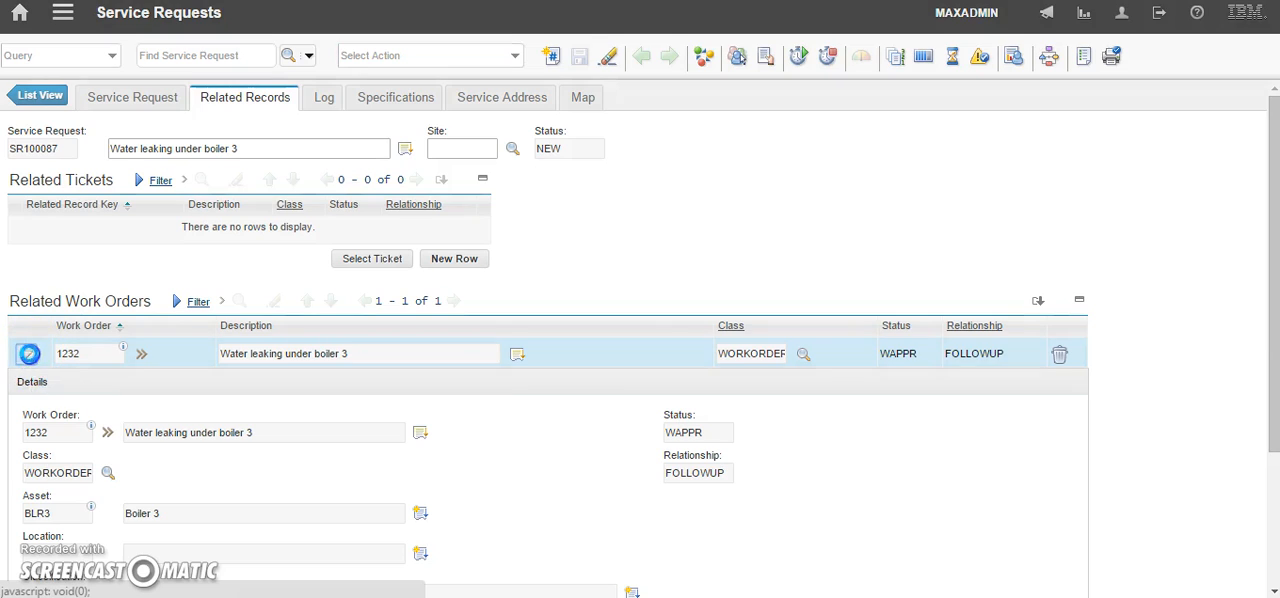
pyautogui.click(28, 354)
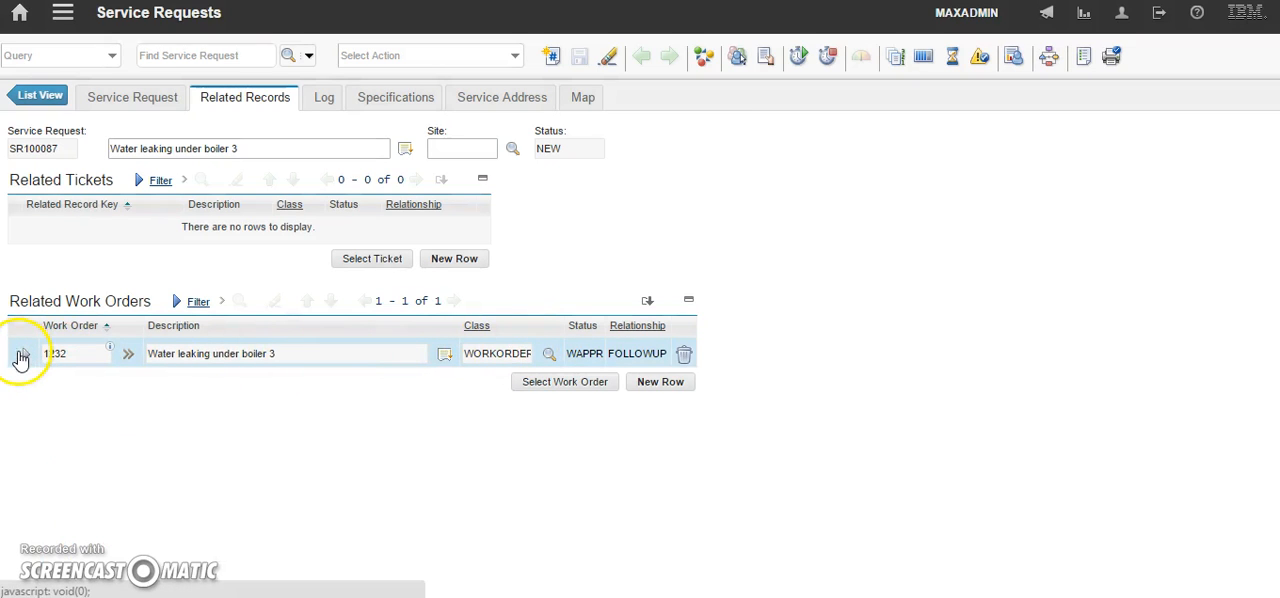
pyautogui.click(24, 354)
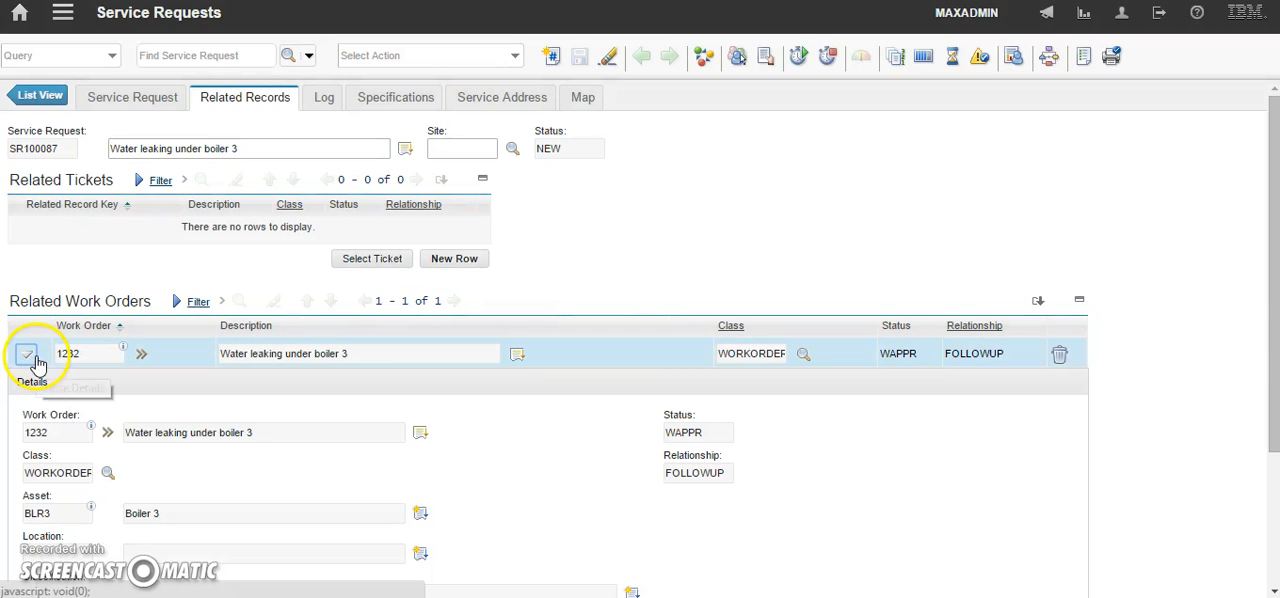